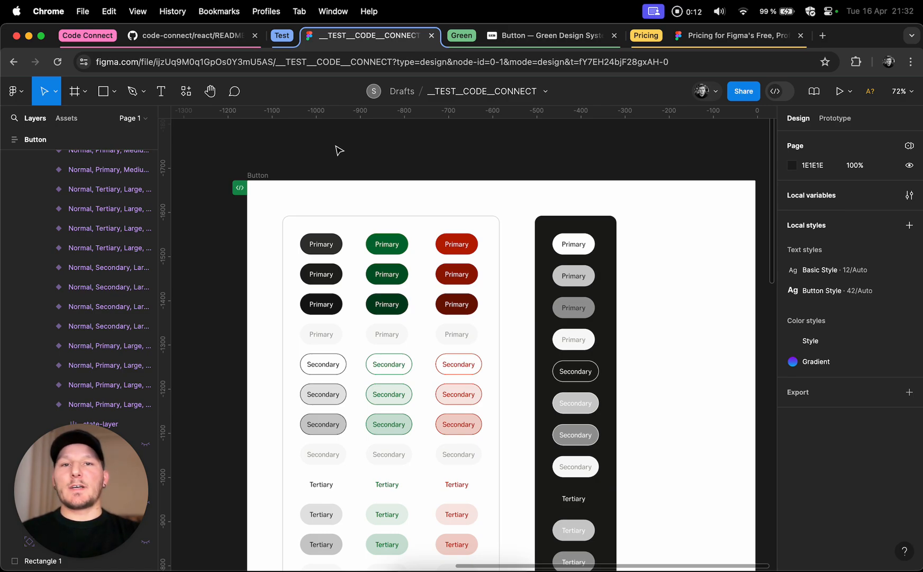
pyautogui.moveTo(279, 158)
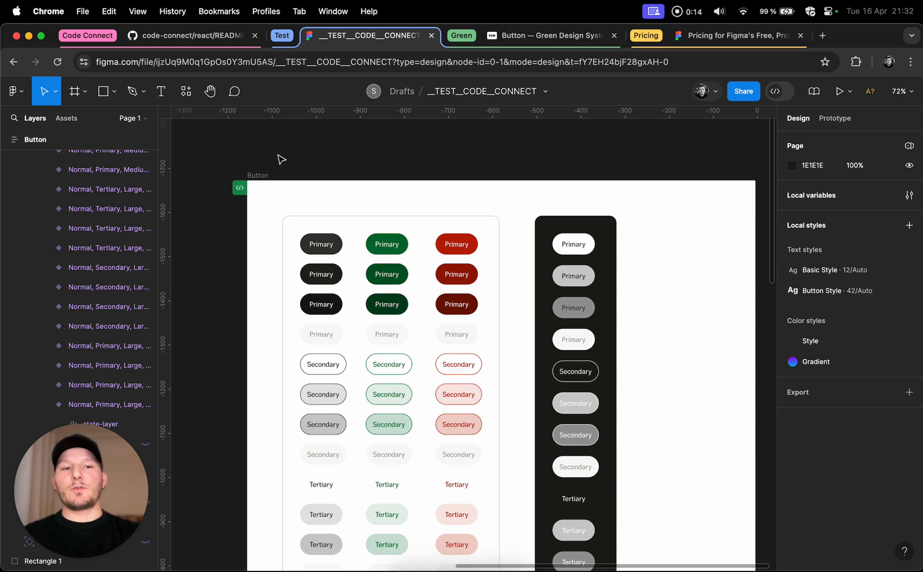
pyautogui.moveTo(756, 142)
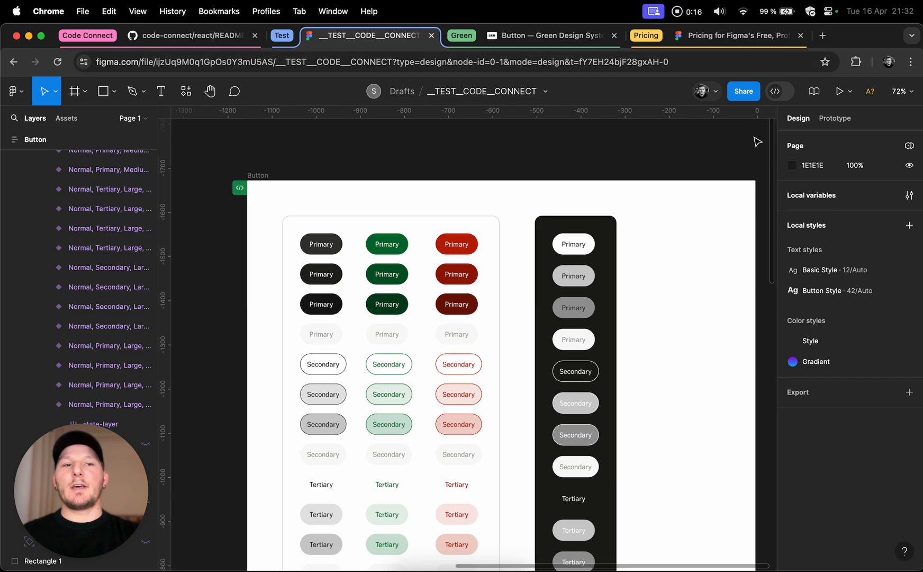
pyautogui.moveTo(754, 152)
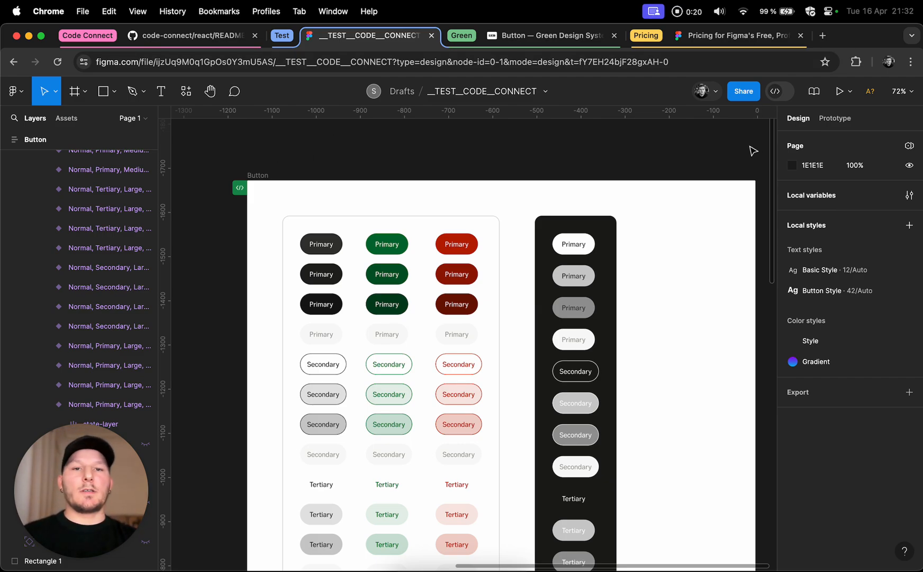
pyautogui.moveTo(195, 165)
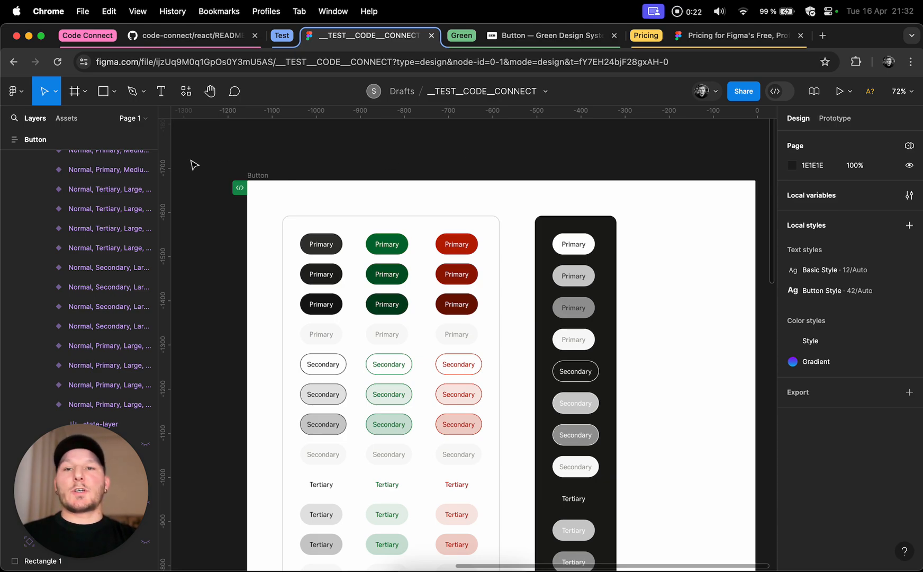
# - Scroll the code-connect/react README to Installation and Basic setup, selecting the package name
pyautogui.click(191, 36)
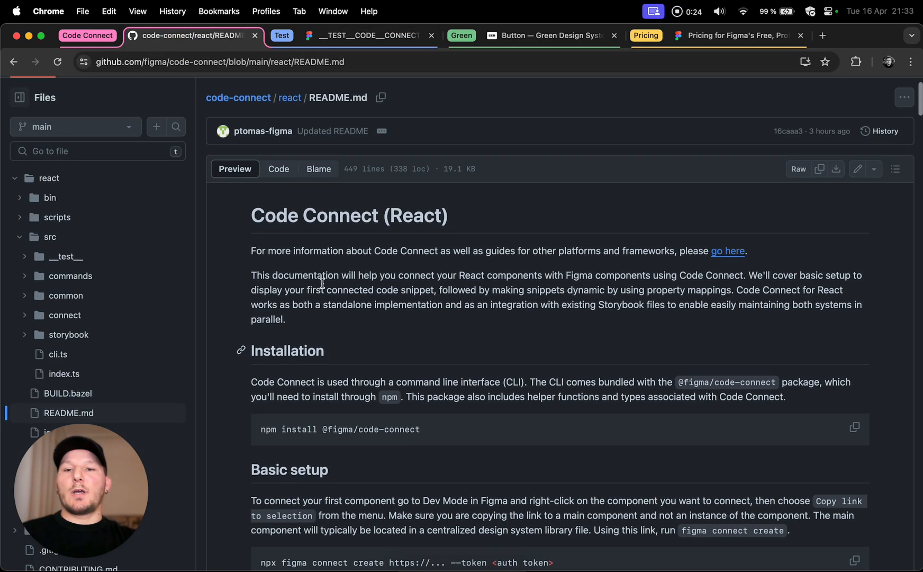
pyautogui.scroll(-3)
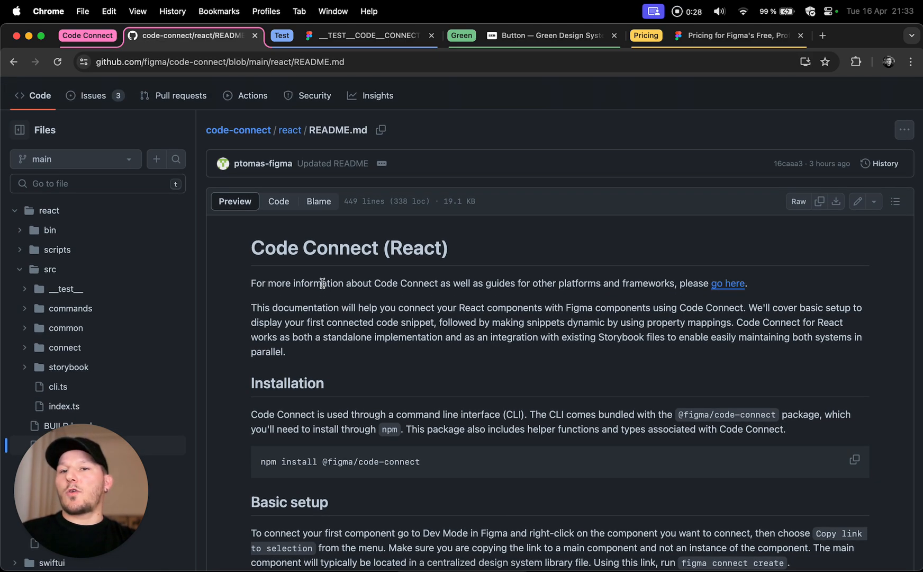
pyautogui.scroll(-3)
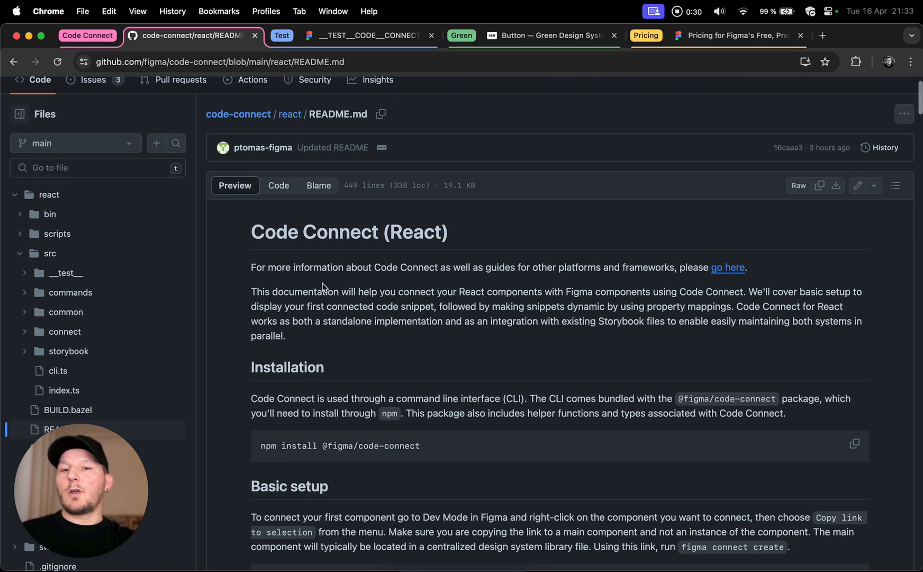
pyautogui.scroll(-3)
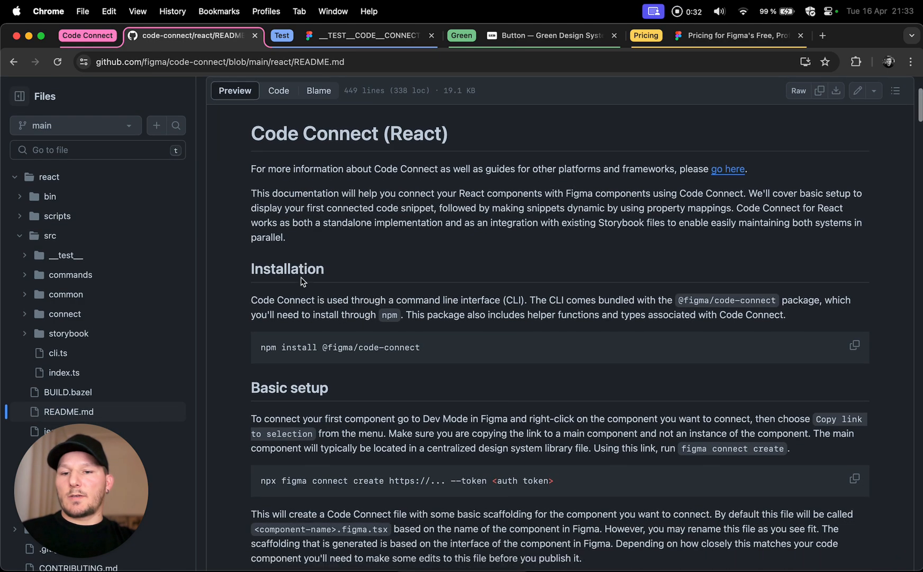
pyautogui.scroll(-3)
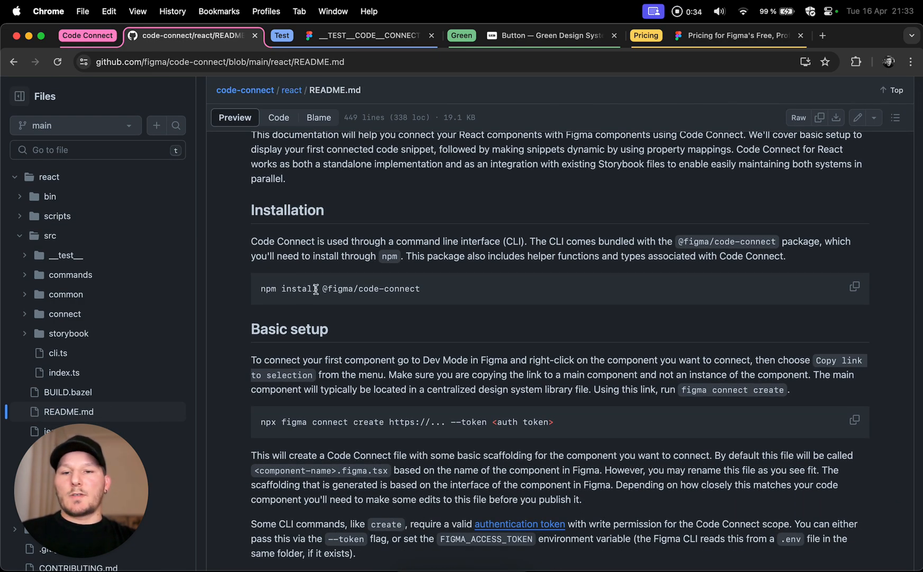
pyautogui.doubleClick(370, 289)
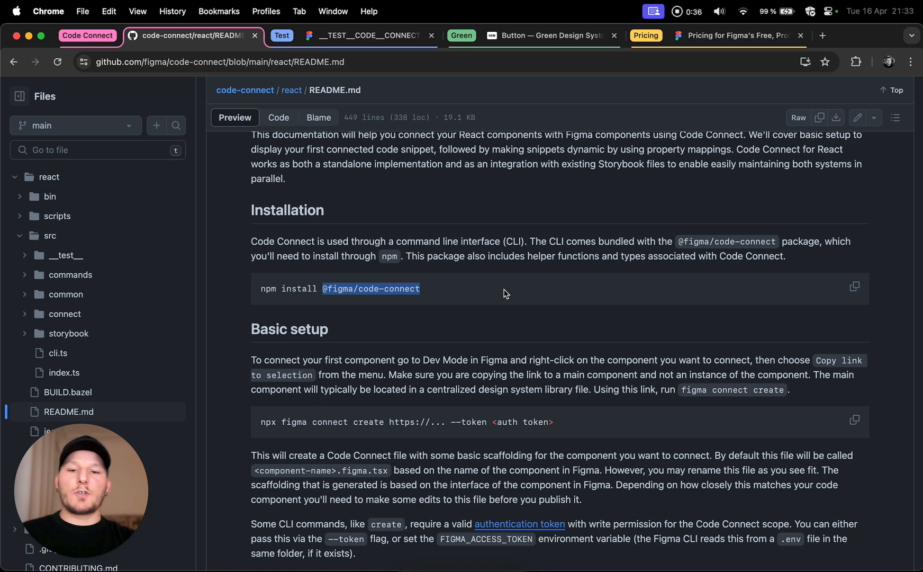
pyautogui.scroll(-3)
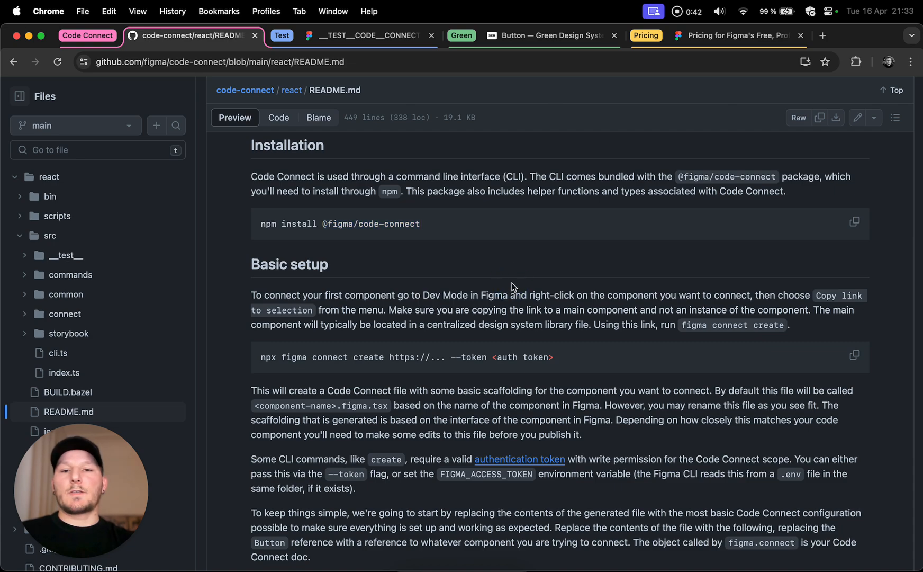
pyautogui.moveTo(606, 175)
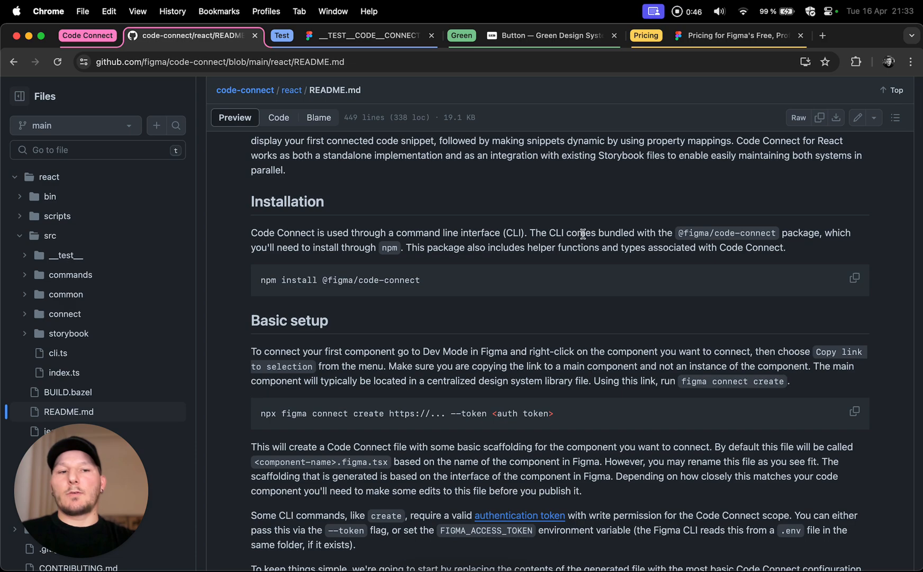
# - Show figma.com/pricing with the Organization tier listing Code Connect beta
pyautogui.click(734, 36)
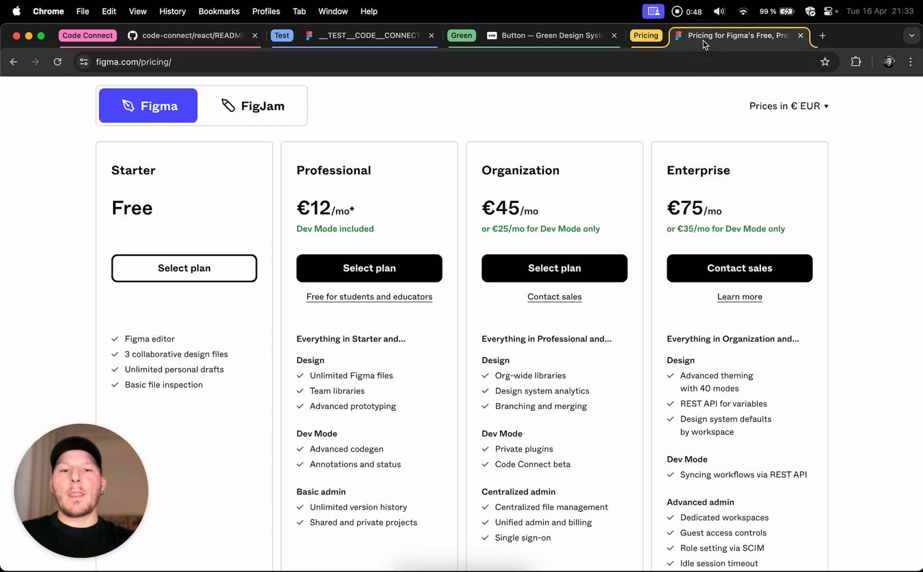
pyautogui.moveTo(556, 201)
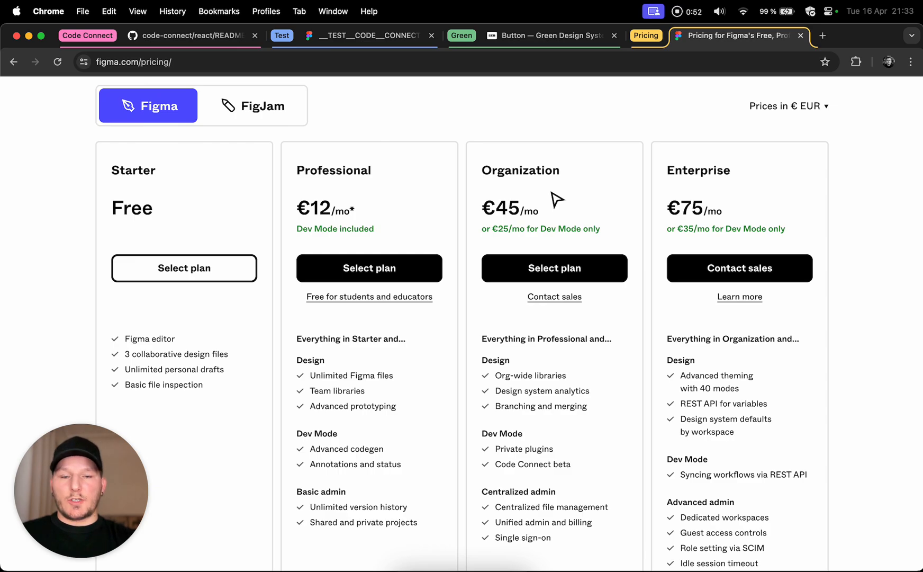
pyautogui.moveTo(451, 178)
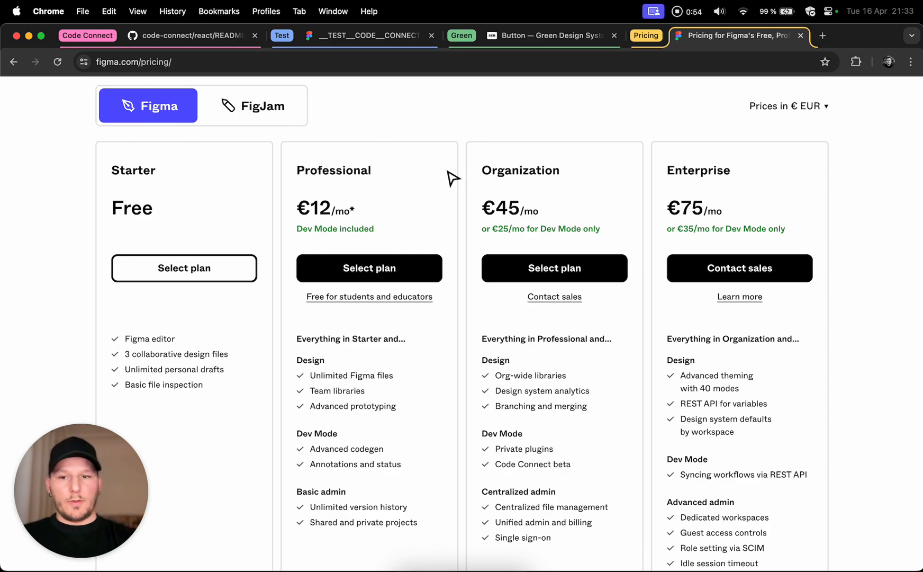
pyautogui.moveTo(412, 429)
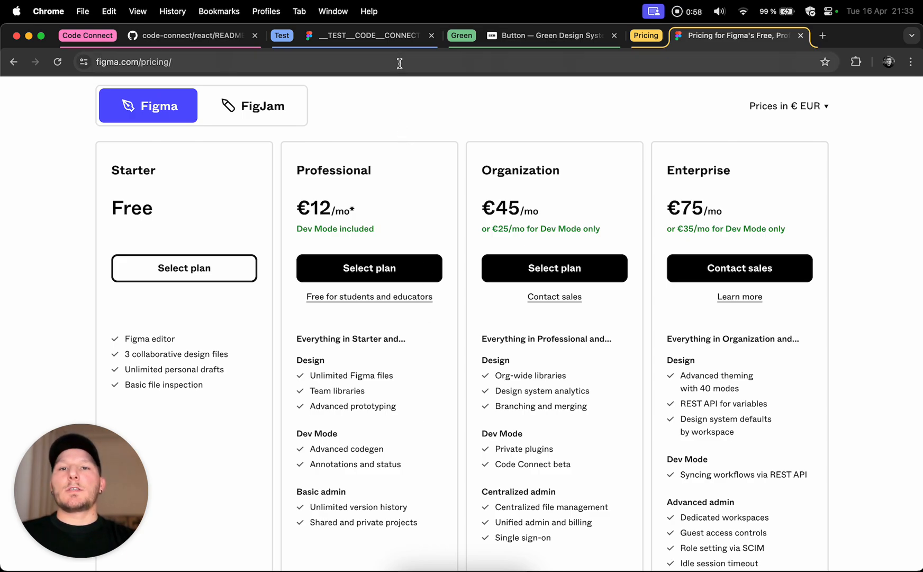
# - Browse the seb.io Button page down to the Buttons examples, then return to Figma
pyautogui.click(549, 36)
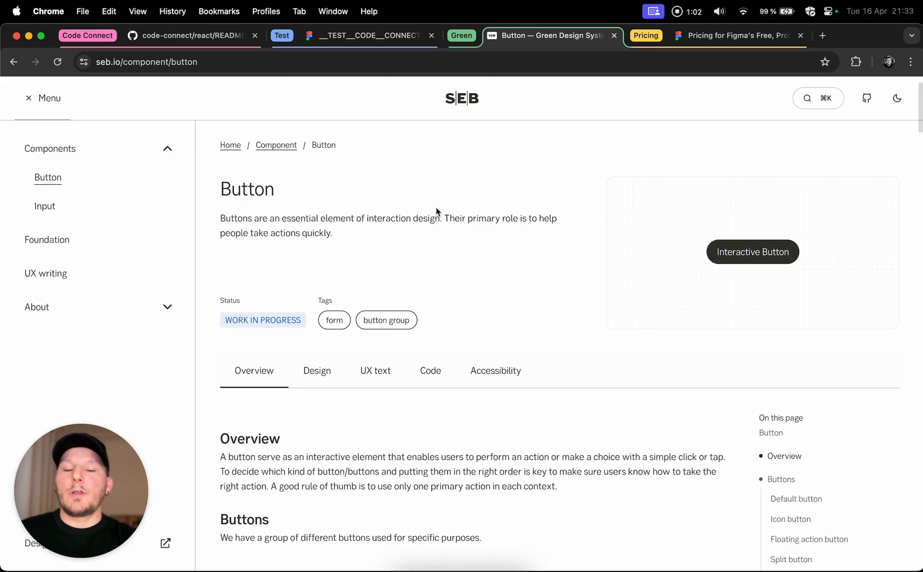
pyautogui.scroll(-3)
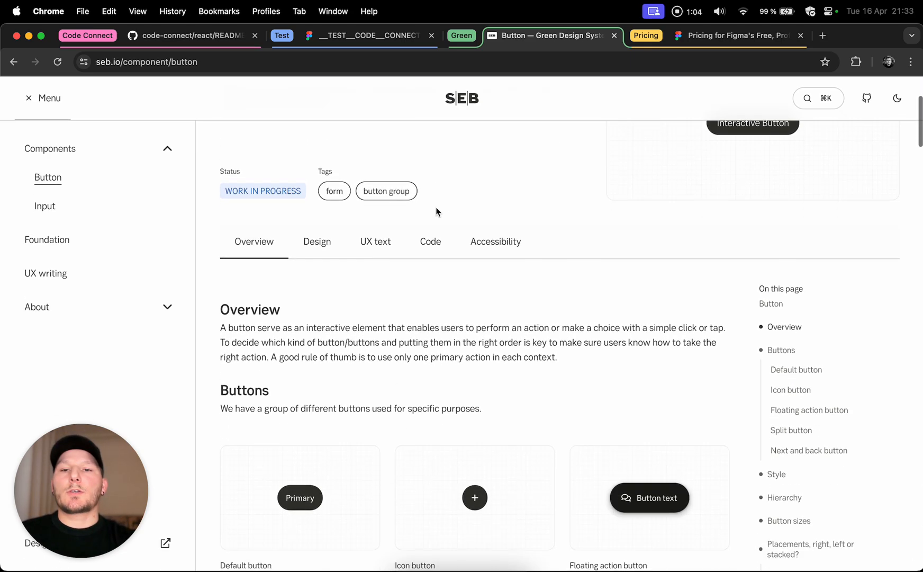
pyautogui.scroll(-3)
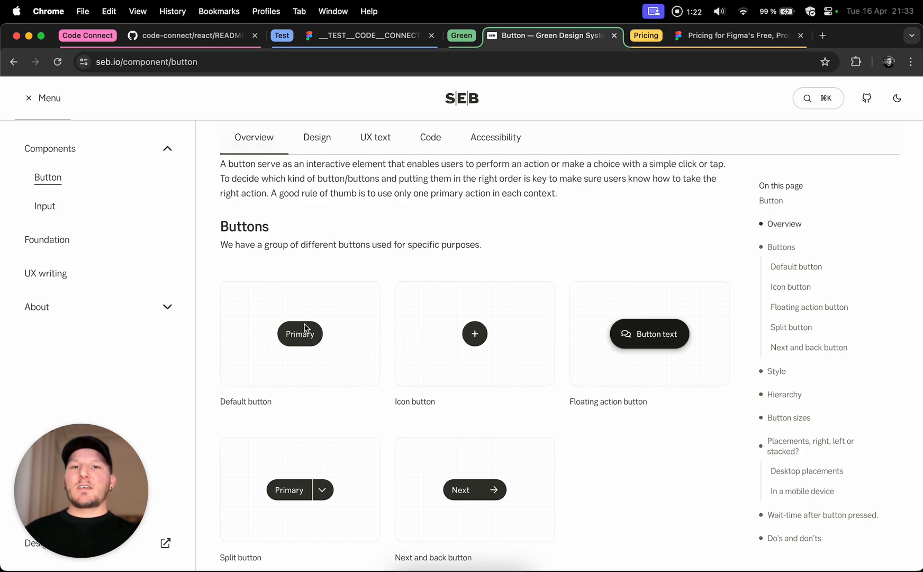
pyautogui.click(369, 36)
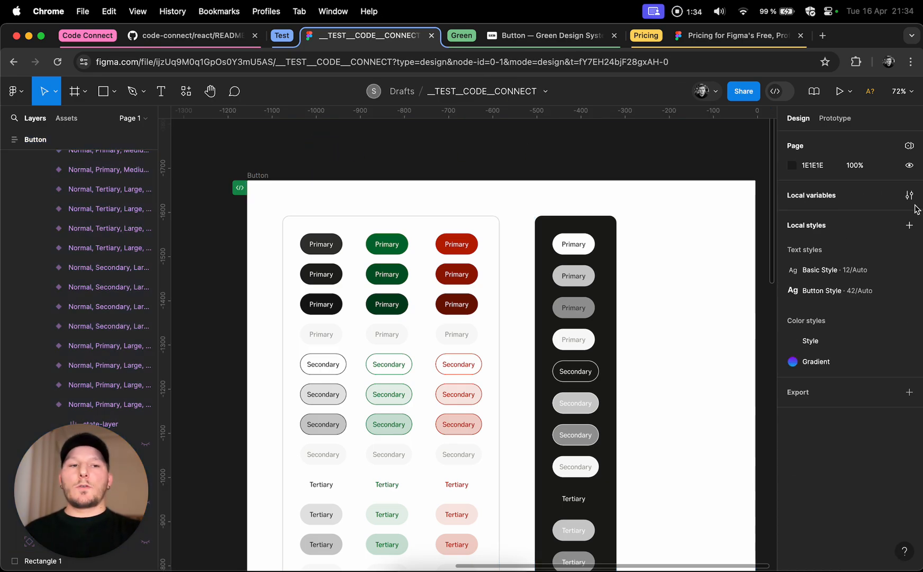
pyautogui.moveTo(909, 196)
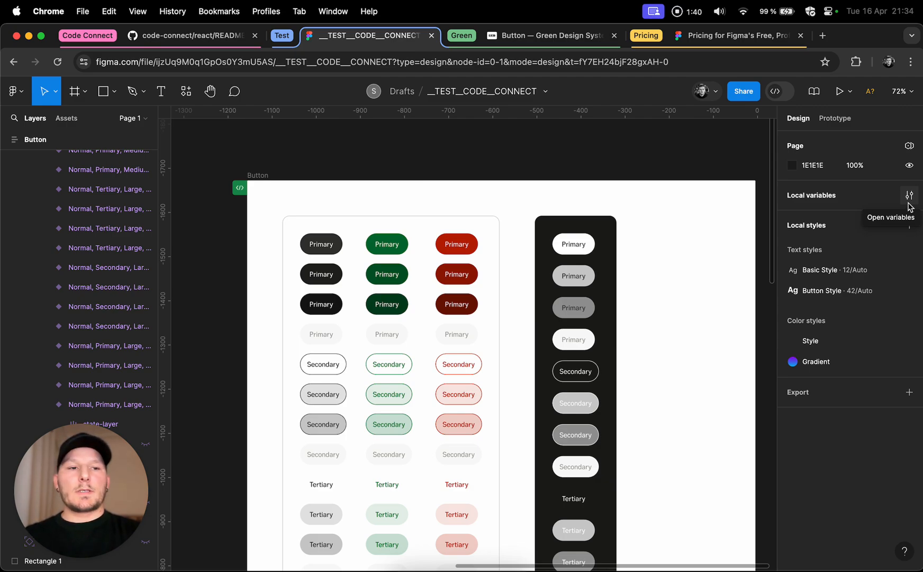
# - Review the file's local variables, then switch to Dev Mode showing the connected React snippet
pyautogui.click(909, 196)
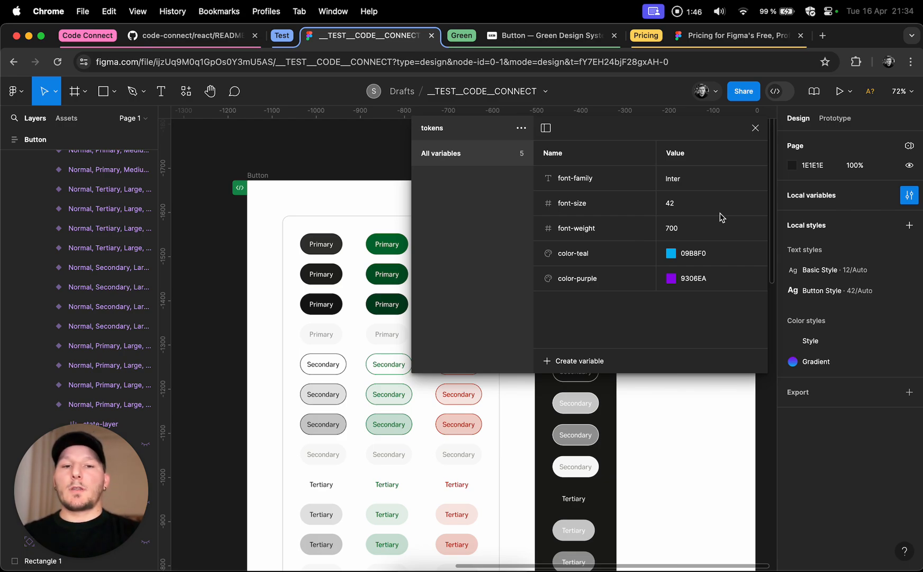
pyautogui.click(756, 128)
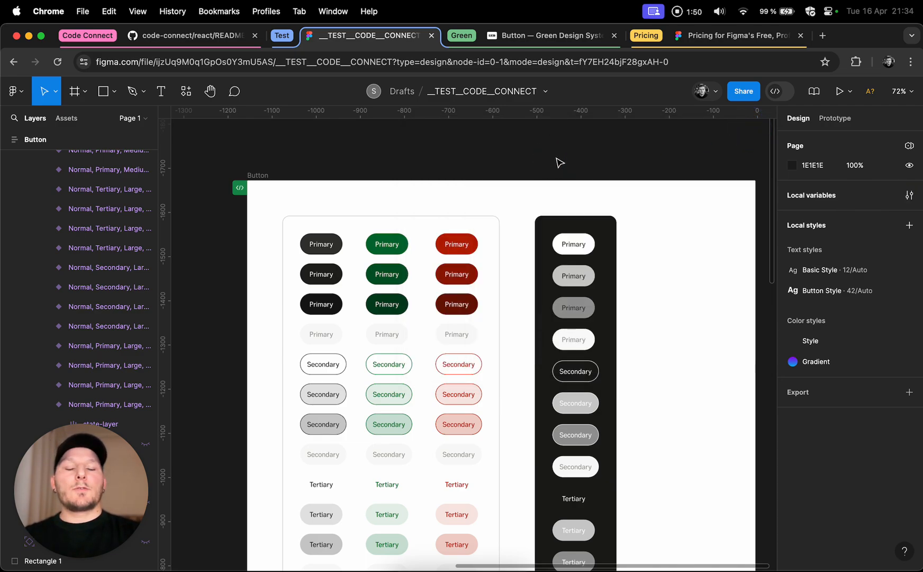
pyautogui.click(321, 244)
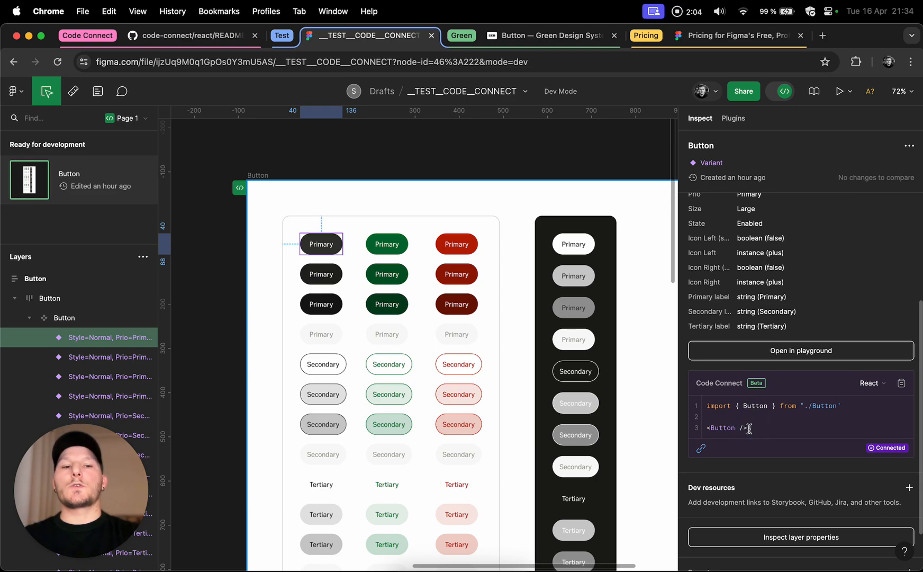
# - Leave the connected Button in Figma and move to .env.example with FIGMA_ACCESS_TOKEN= in VS Code
pyautogui.click(707, 410)
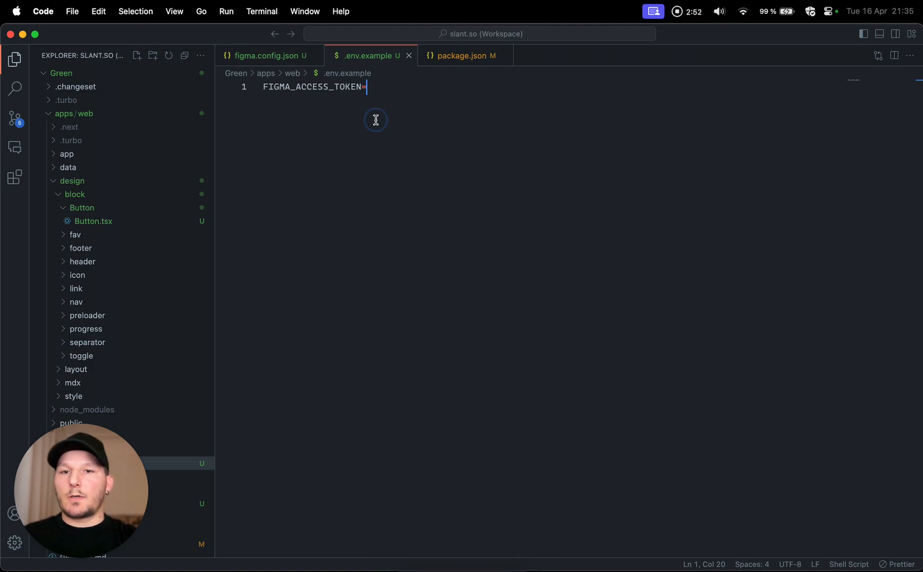
# - Review figma.config.json, then simplify Button.tsx to render its label prop and save
pyautogui.click(263, 56)
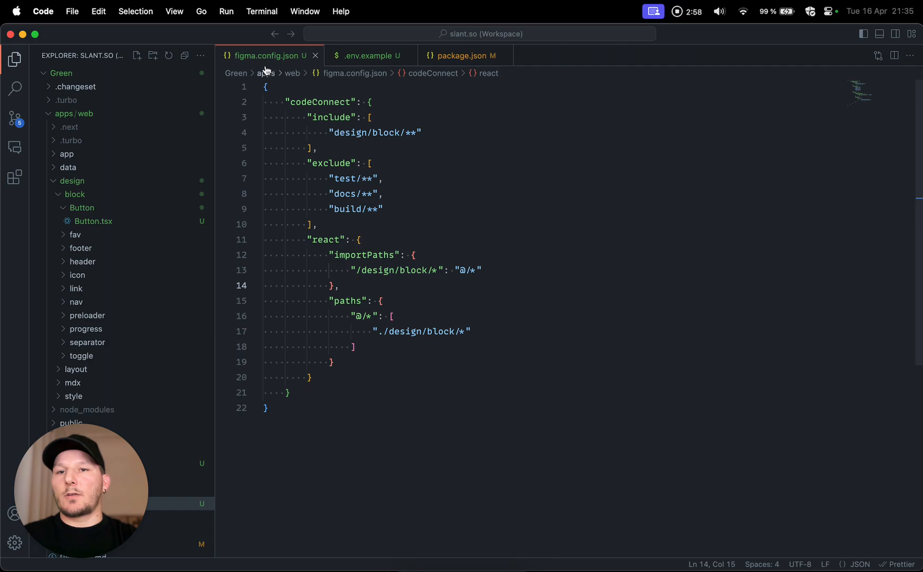
pyautogui.moveTo(269, 69)
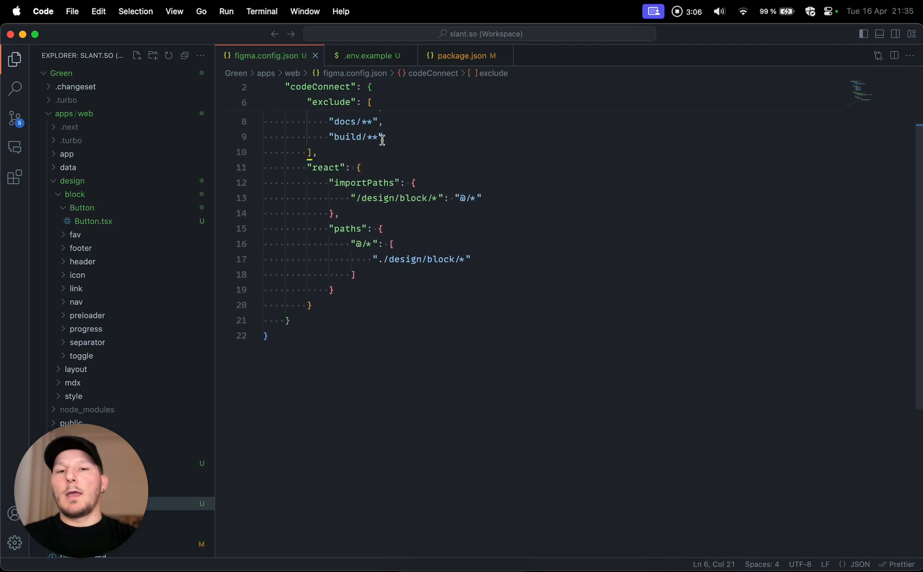
pyautogui.click(358, 167)
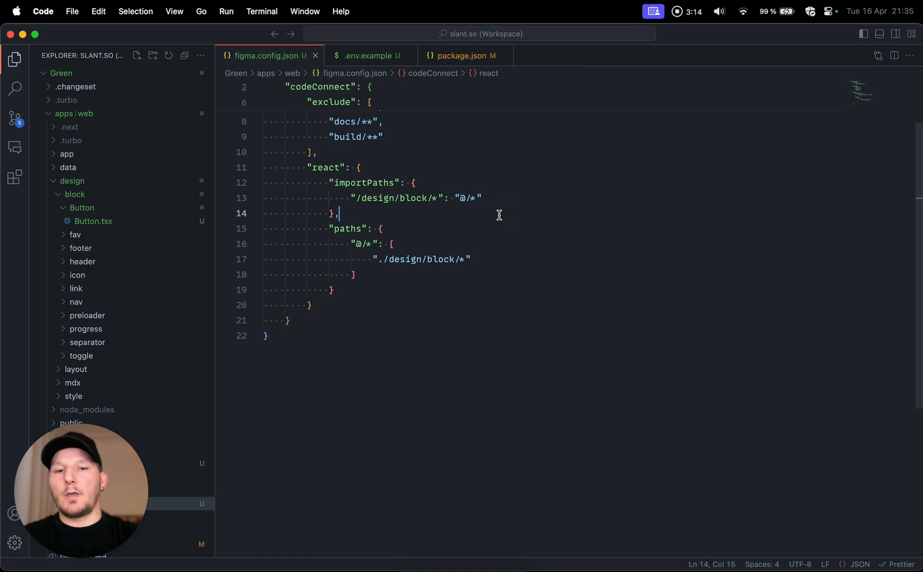
pyautogui.moveTo(369, 64)
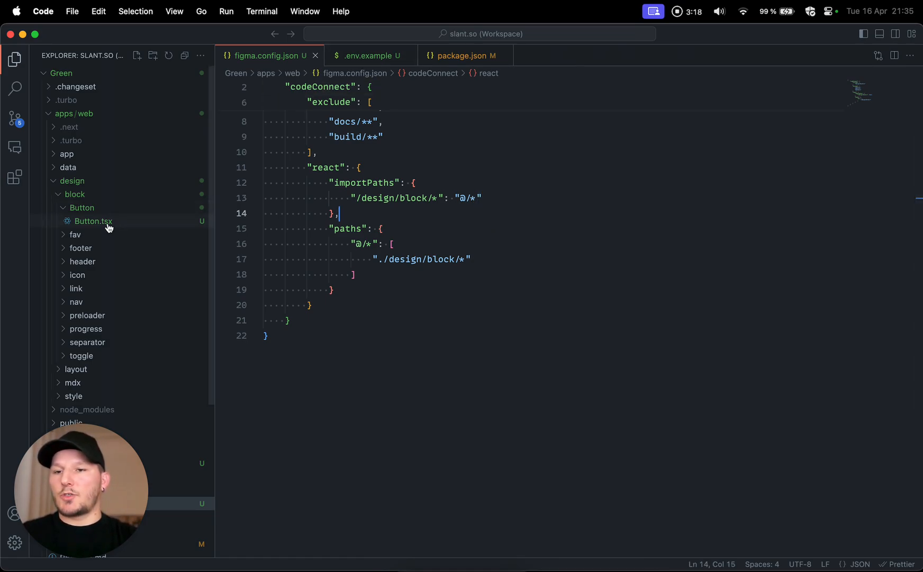
pyautogui.moveTo(108, 227)
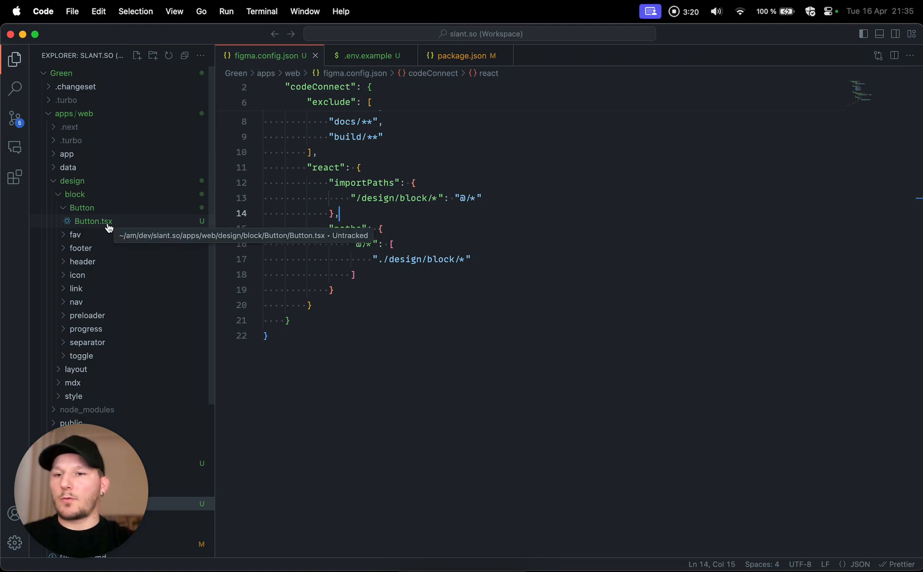
pyautogui.click(93, 221)
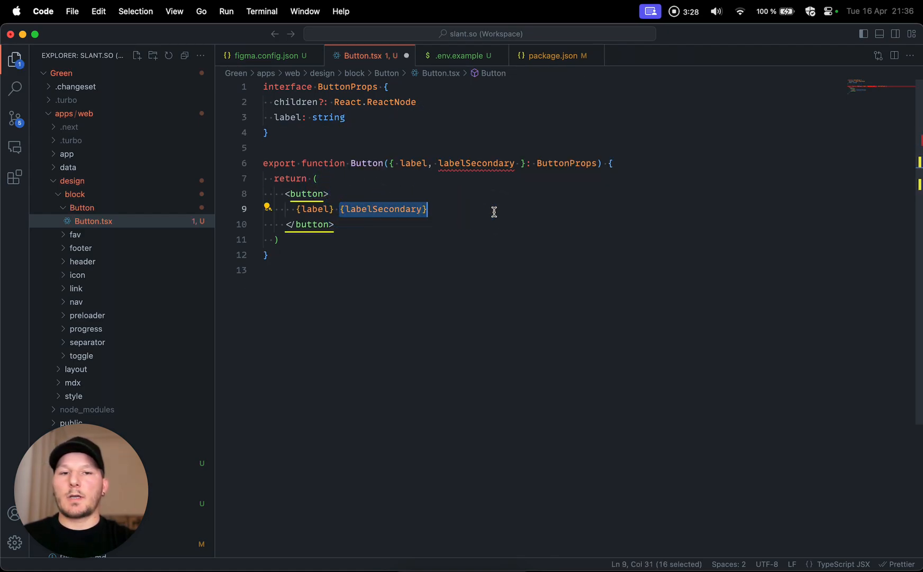
pyautogui.press('cmd+s')
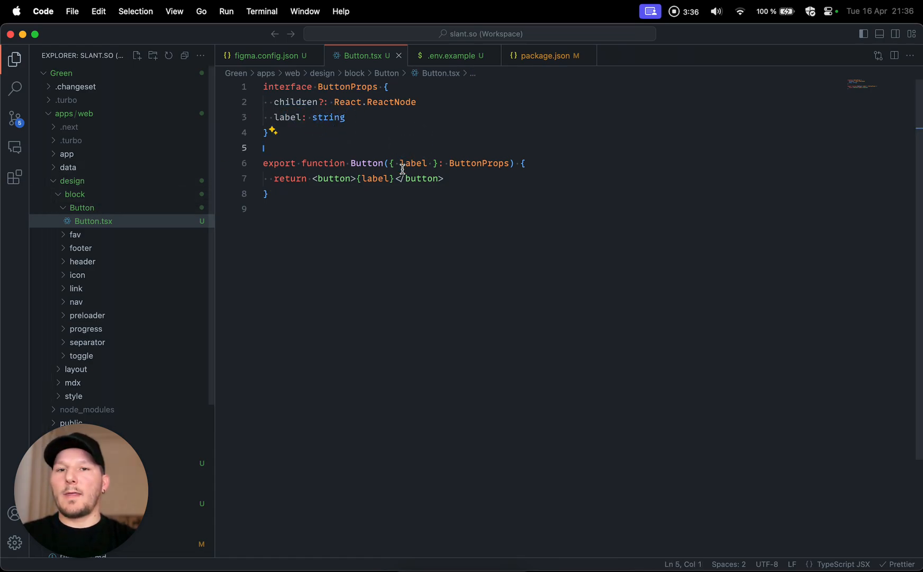
# - Start a terminal in the Button folder and begin the 'yarn figma connect' command
pyautogui.rightClick(82, 208)
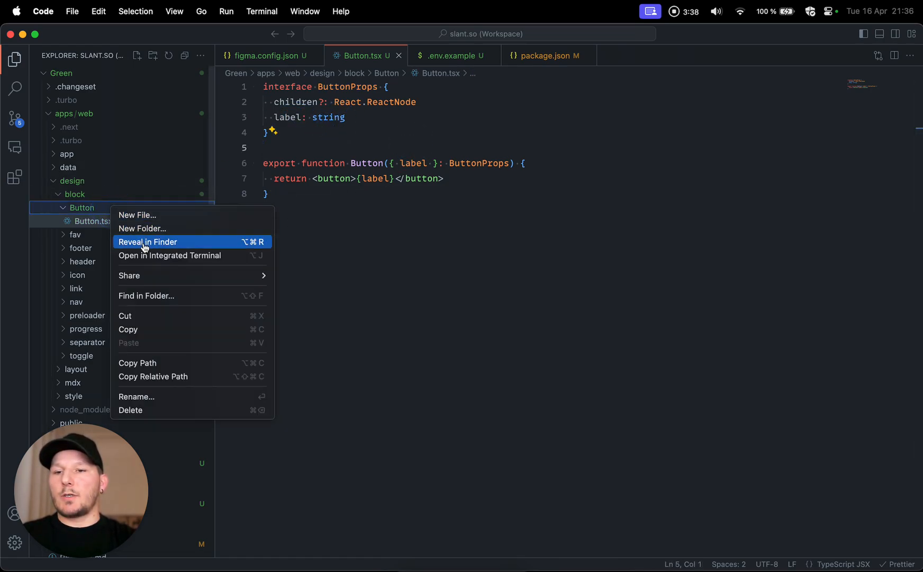
pyautogui.click(170, 256)
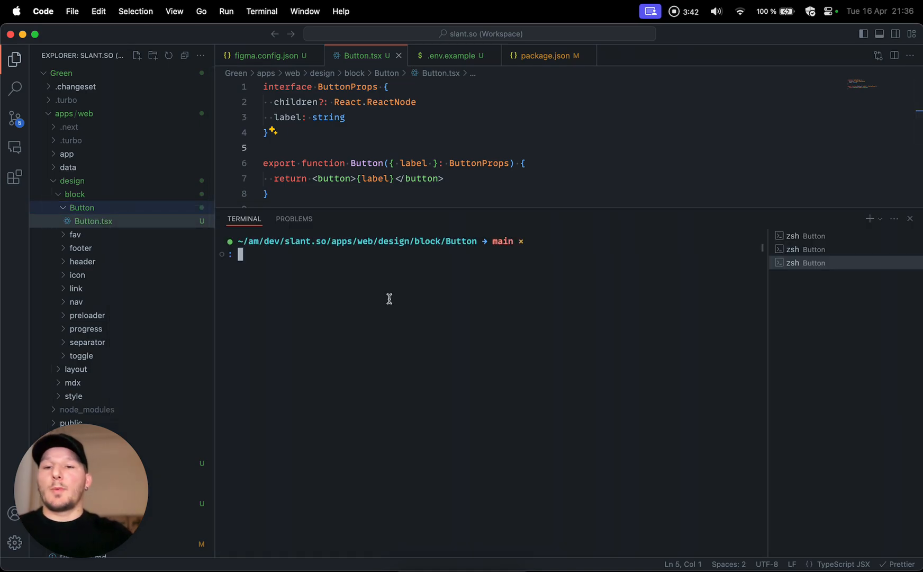
pyautogui.write('yarn f')
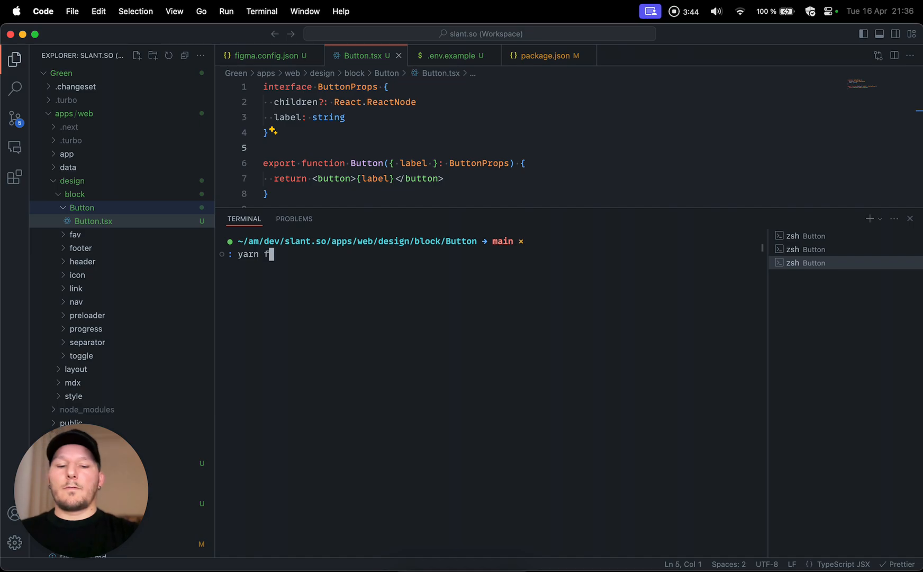
pyautogui.write('igma connec')
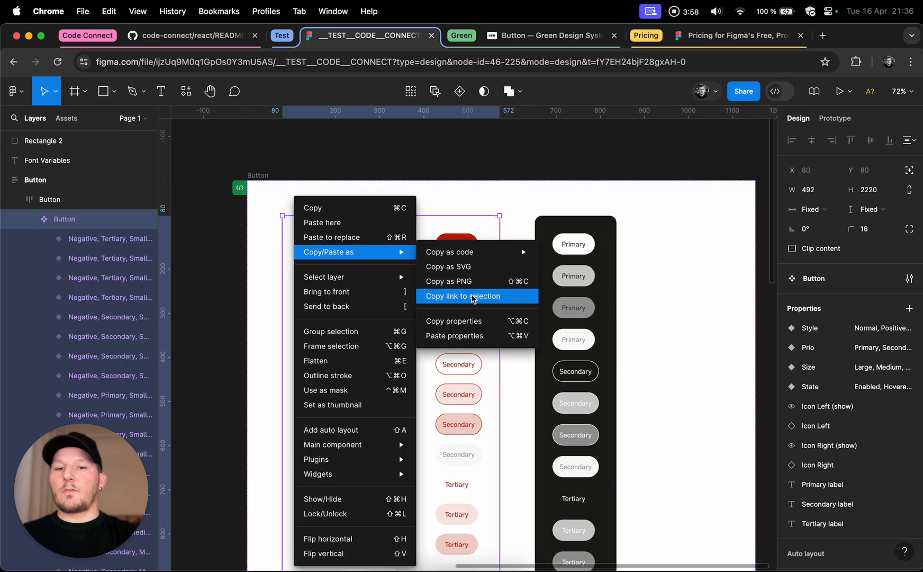
pyautogui.moveTo(458, 296)
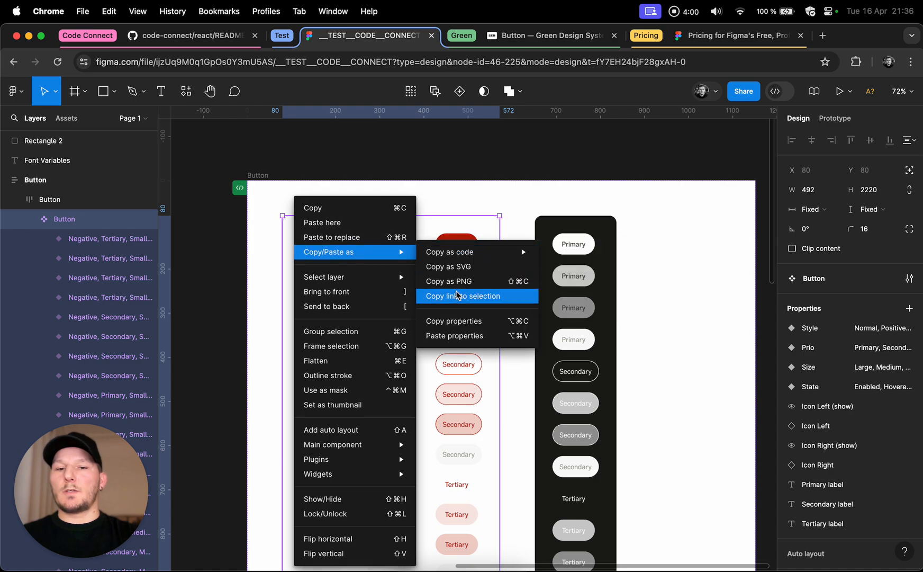
# - Copy a link to the Button component set and switch to the Green Design System page
pyautogui.click(463, 297)
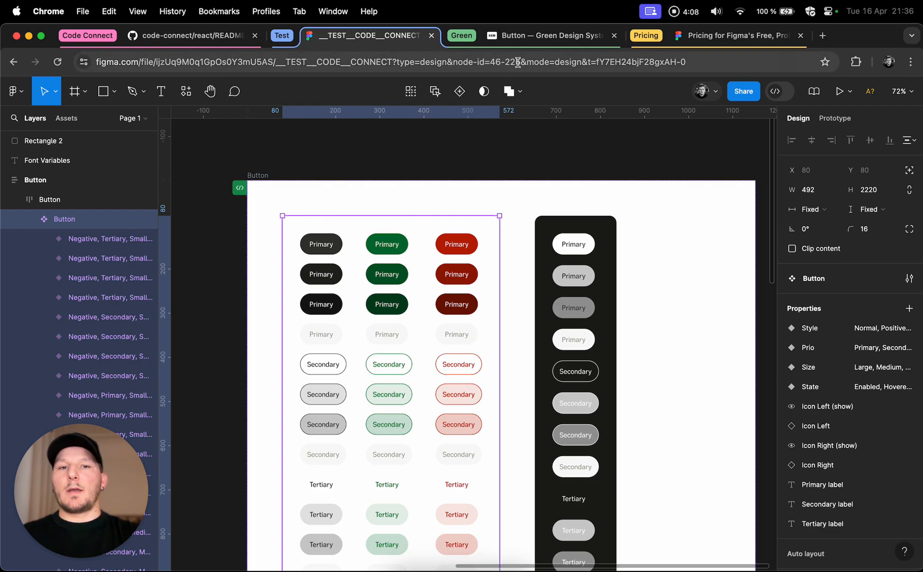
pyautogui.click(547, 36)
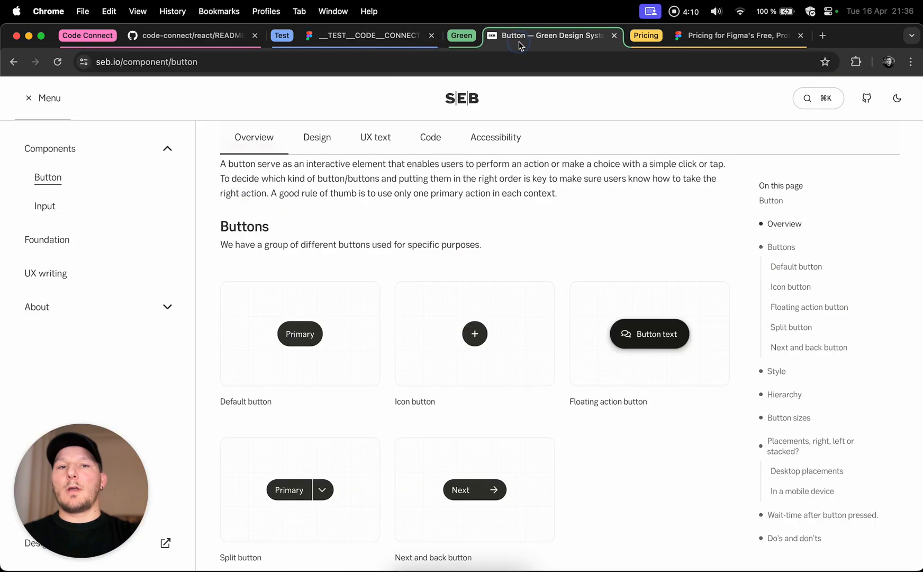
pyautogui.scroll(-3)
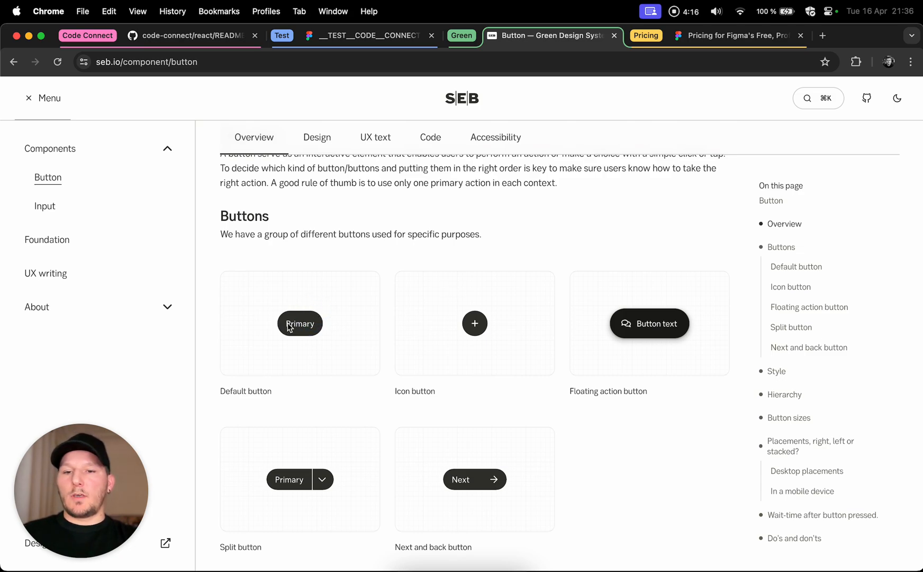
pyautogui.moveTo(301, 332)
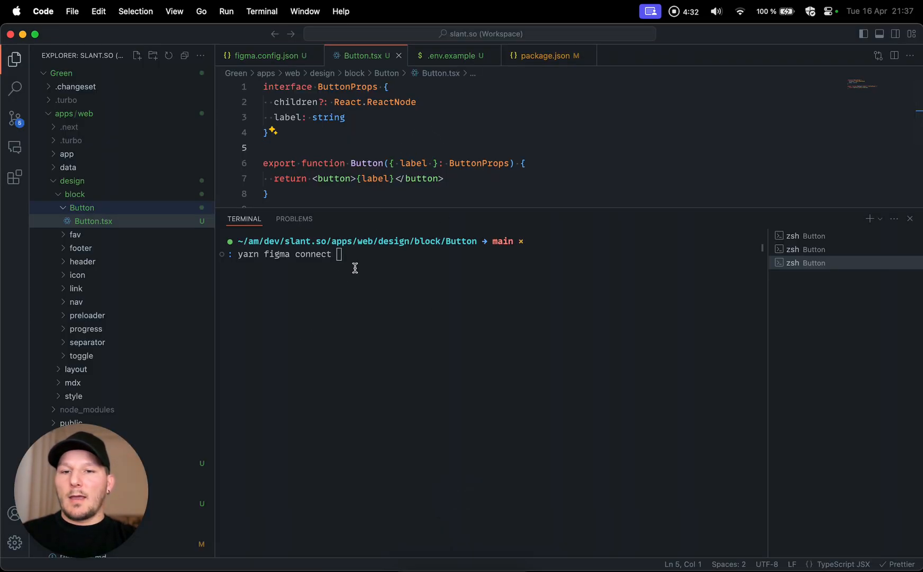
pyautogui.moveTo(370, 218)
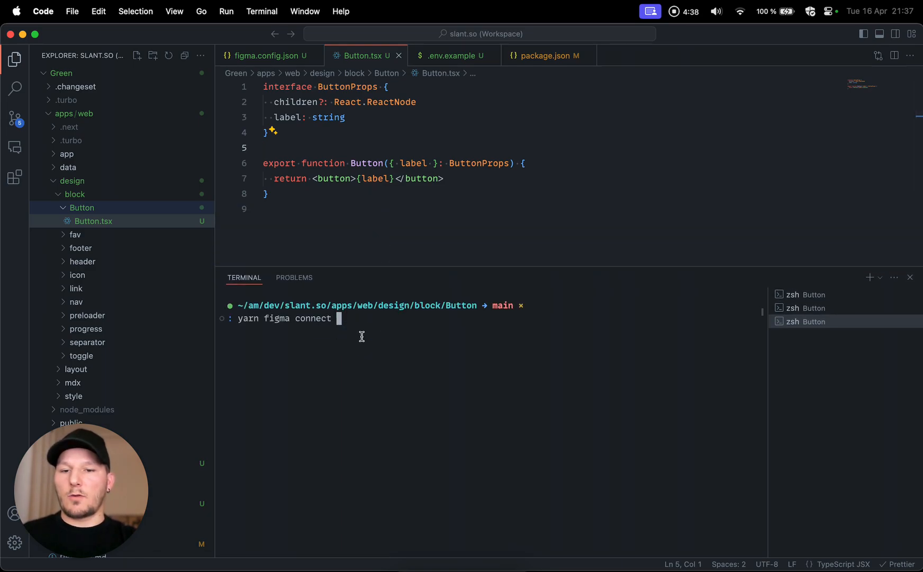
# - Run 'yarn figma connect create' with the Figma file link and review the generated Button.figma.tsx
pyautogui.write('cre')
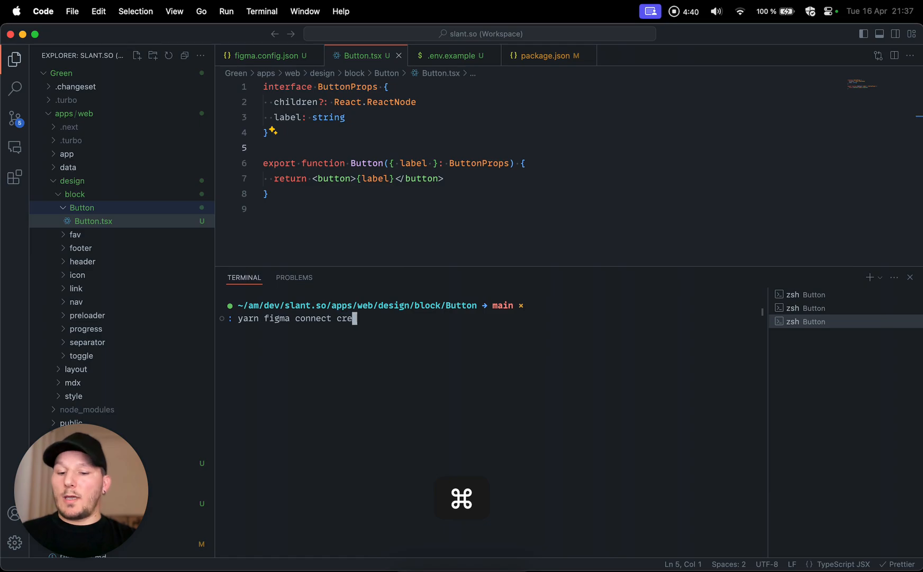
pyautogui.write('ate')
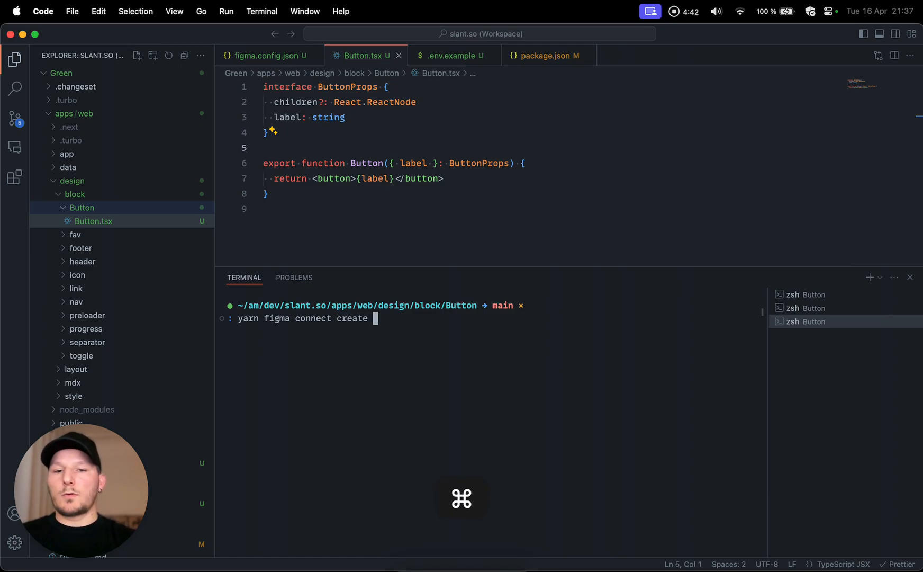
pyautogui.write('https://www.figma.com/file/ijzUq9M0q1GpOs0Y3mU5AS/__TEST__CODE__CONNECT\\?type\\=design\\&node-id\\=46-225\\&mode\\=design\\&t\\=fY7EH24bjF28gxAH-4')
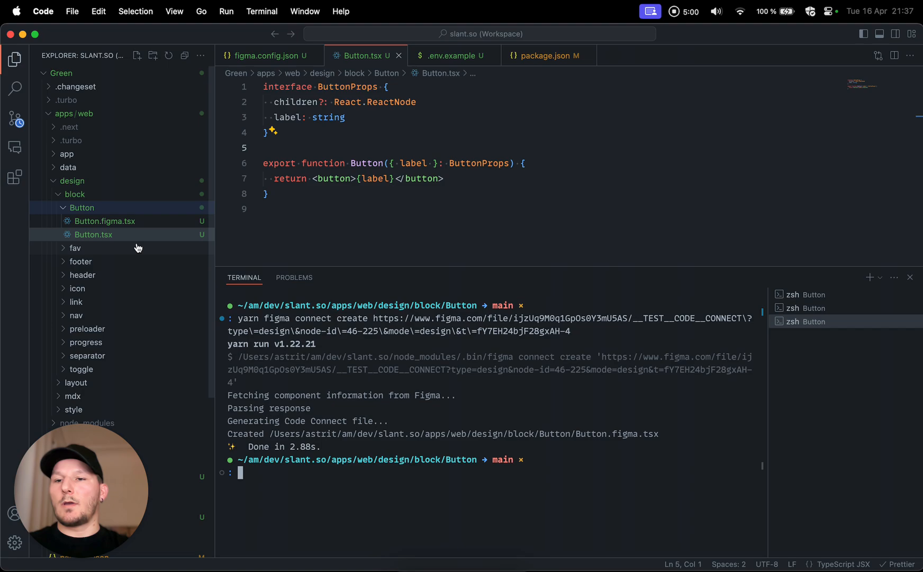
pyautogui.doubleClick(104, 222)
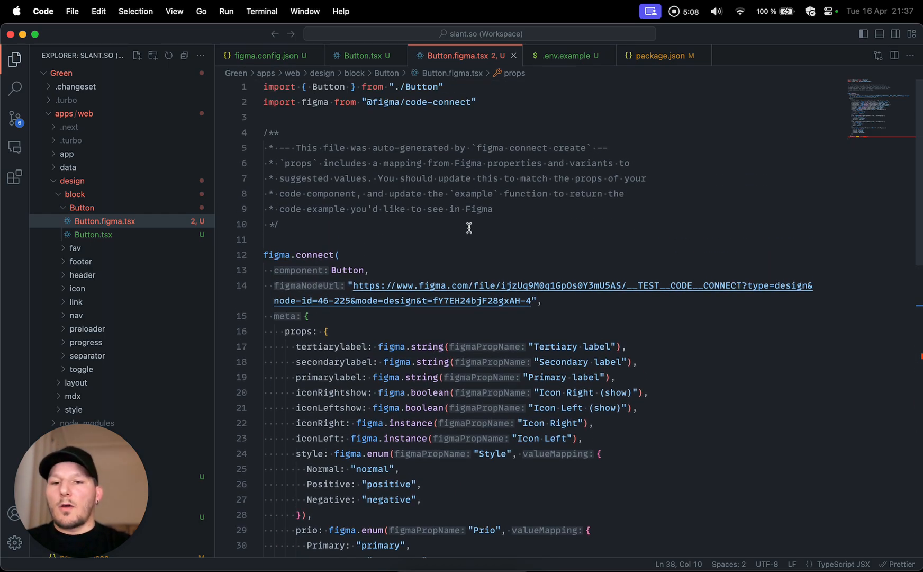
pyautogui.scroll(-3)
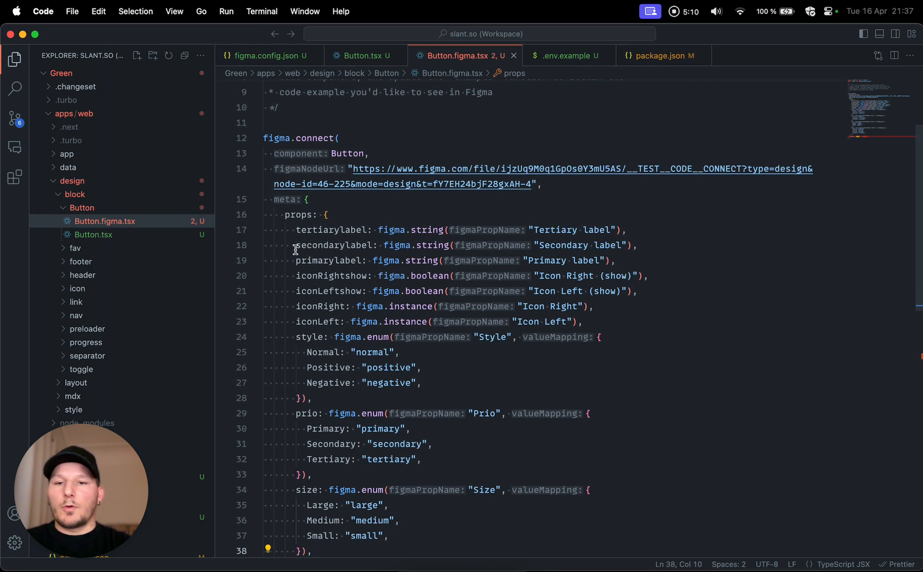
pyautogui.moveTo(367, 230)
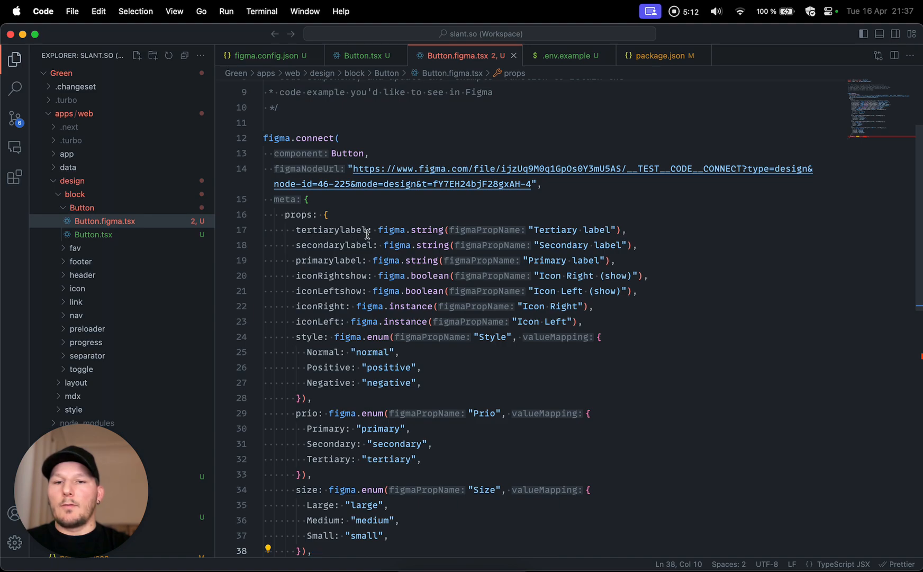
# - Edit the example to <Button label={props.…} />, choosing a prop name via autocomplete
pyautogui.click(429, 230)
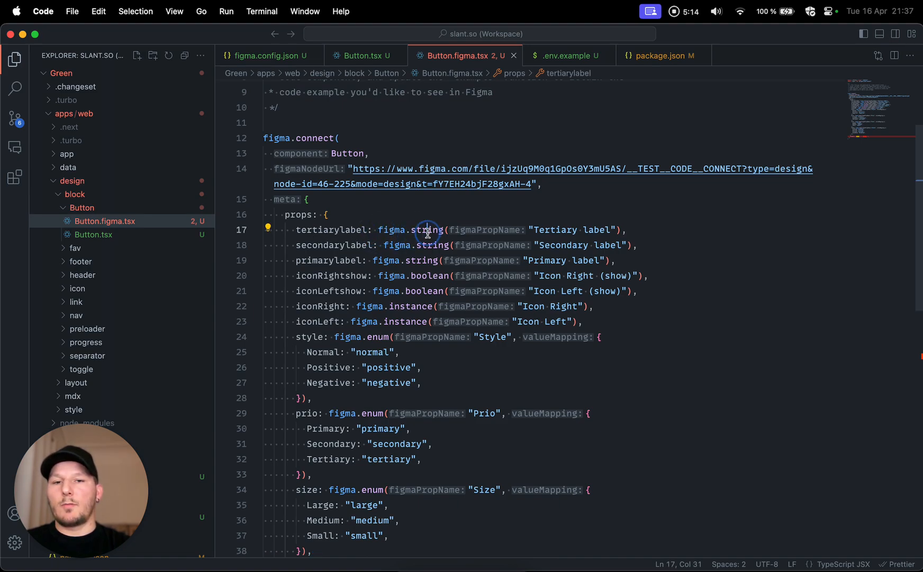
pyautogui.doubleClick(555, 230)
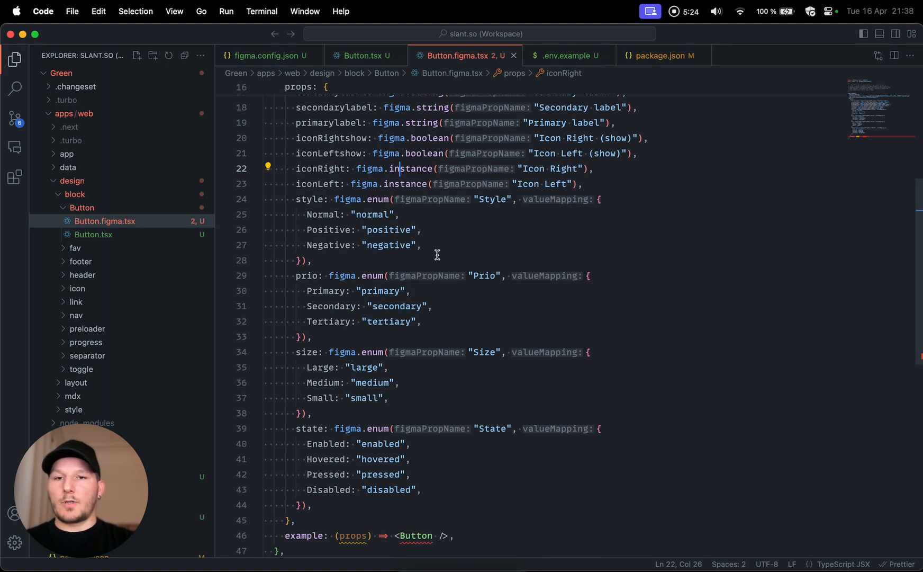
pyautogui.scroll(-3)
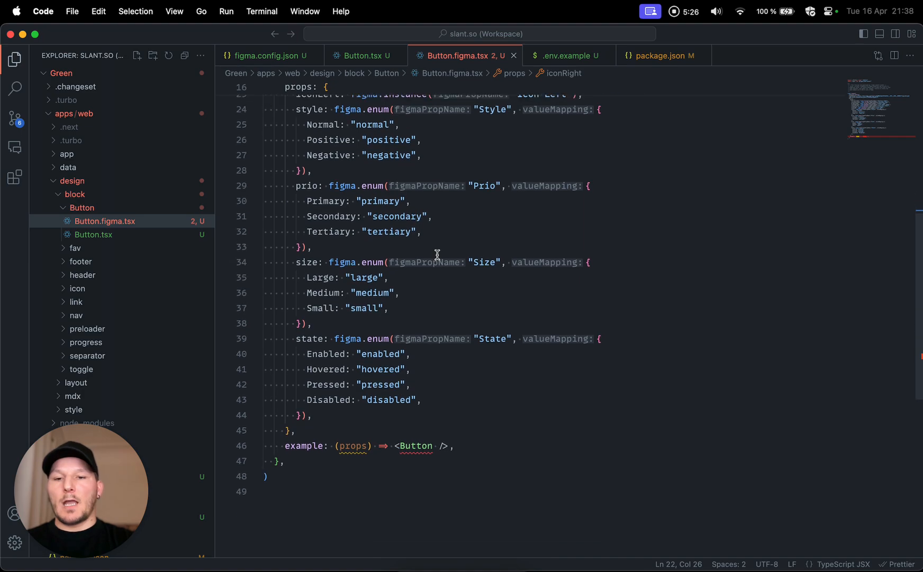
pyautogui.click(432, 446)
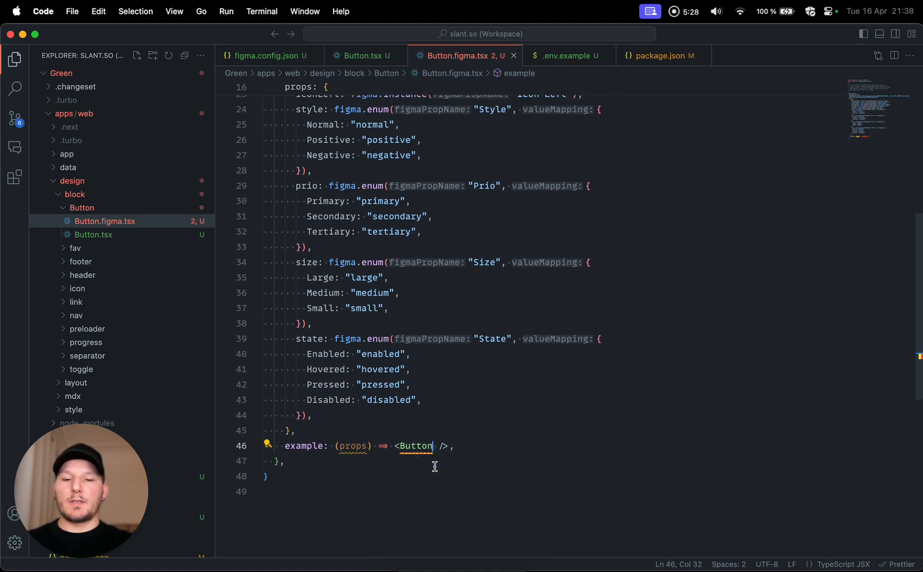
pyautogui.write('label')
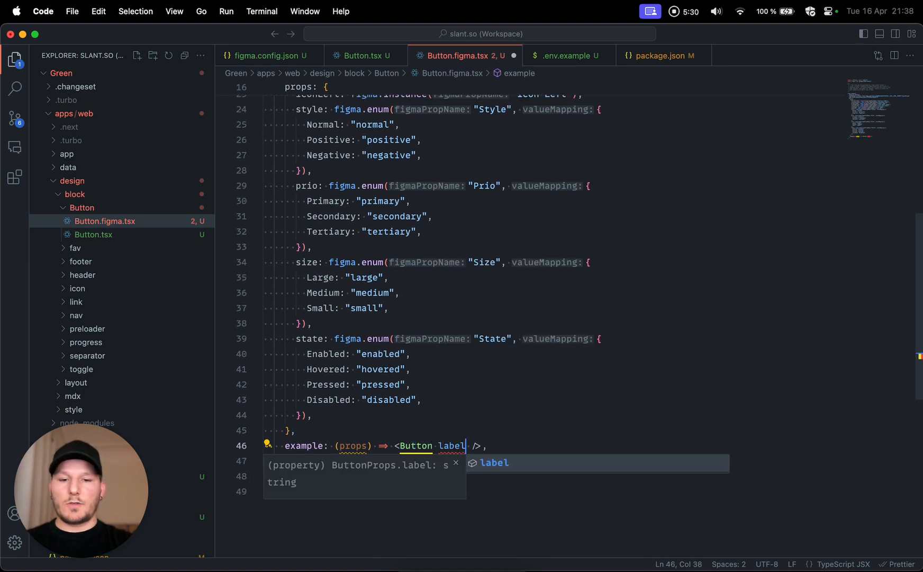
pyautogui.write('=')
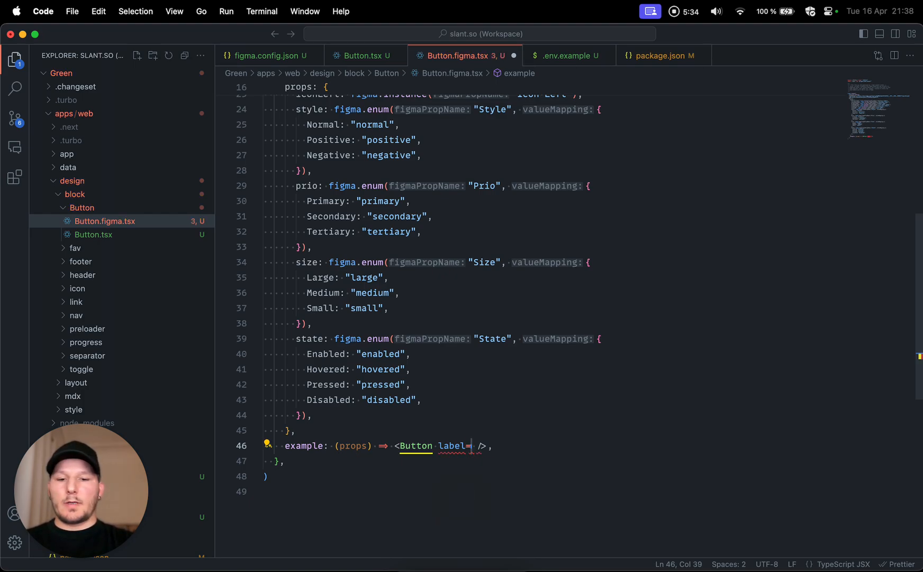
pyautogui.write('{p')
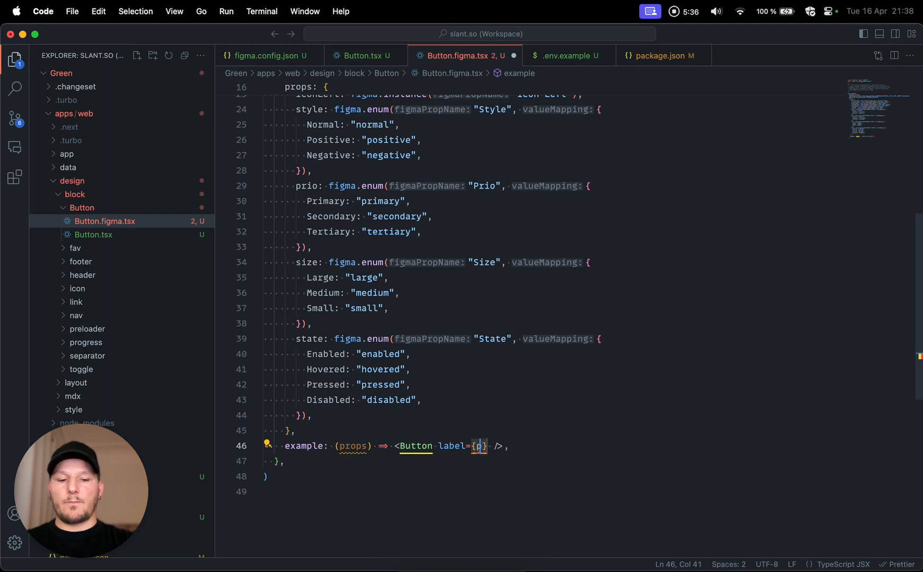
pyautogui.write('rops.')
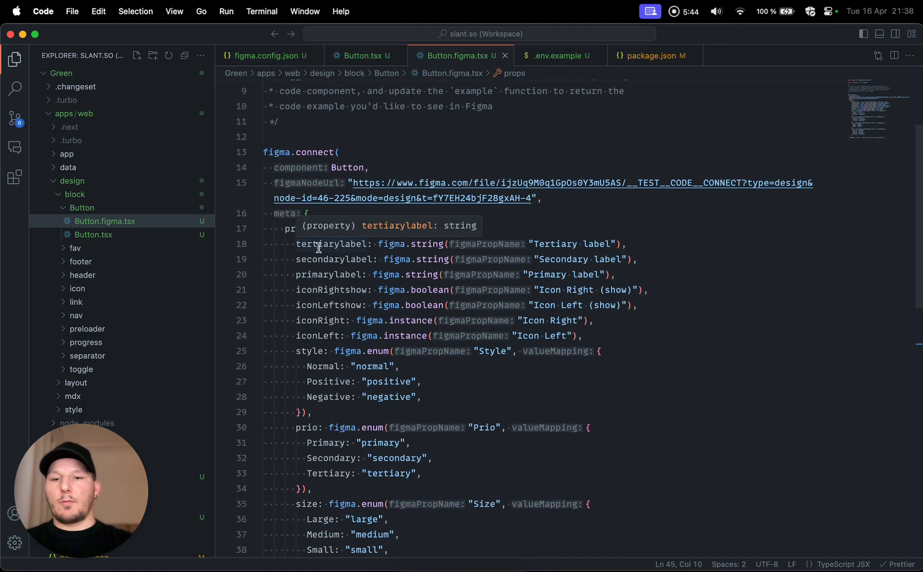
pyautogui.doubleClick(546, 274)
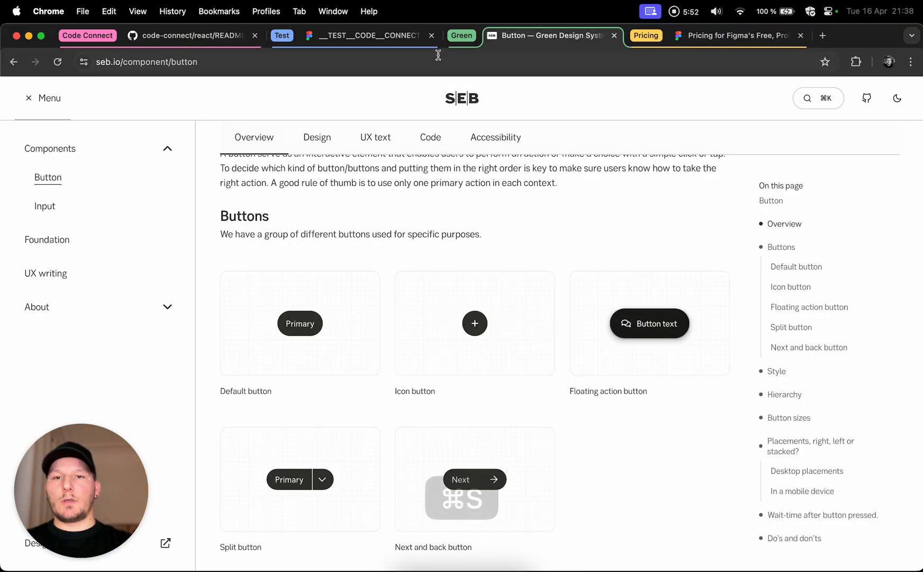
# - Select the first Primary button variant in Figma and view its Code Connect Button snippet
pyautogui.click(364, 36)
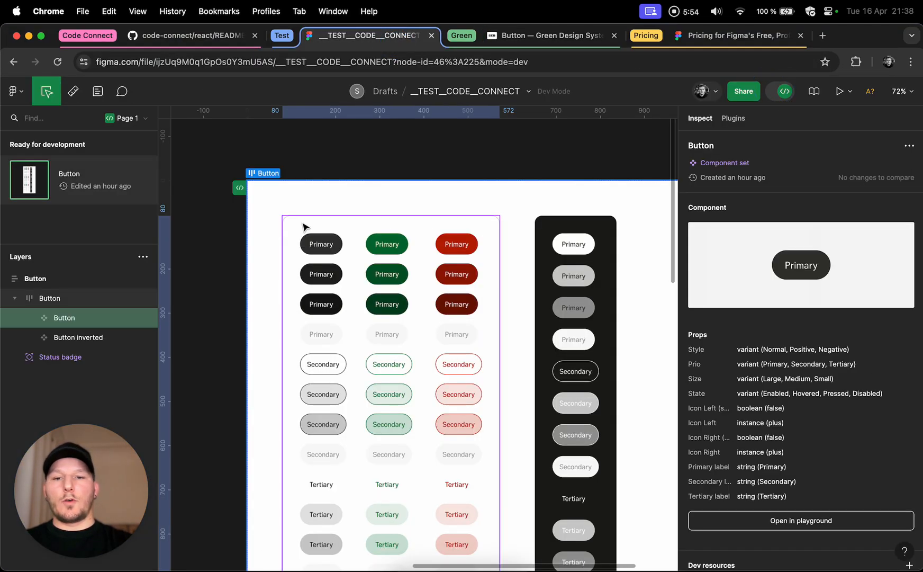
pyautogui.click(321, 244)
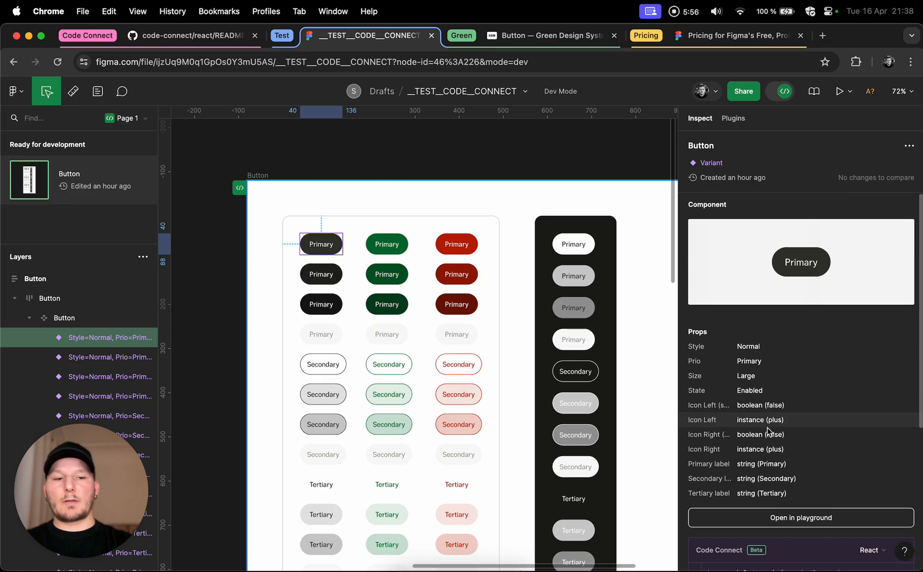
pyautogui.scroll(-3)
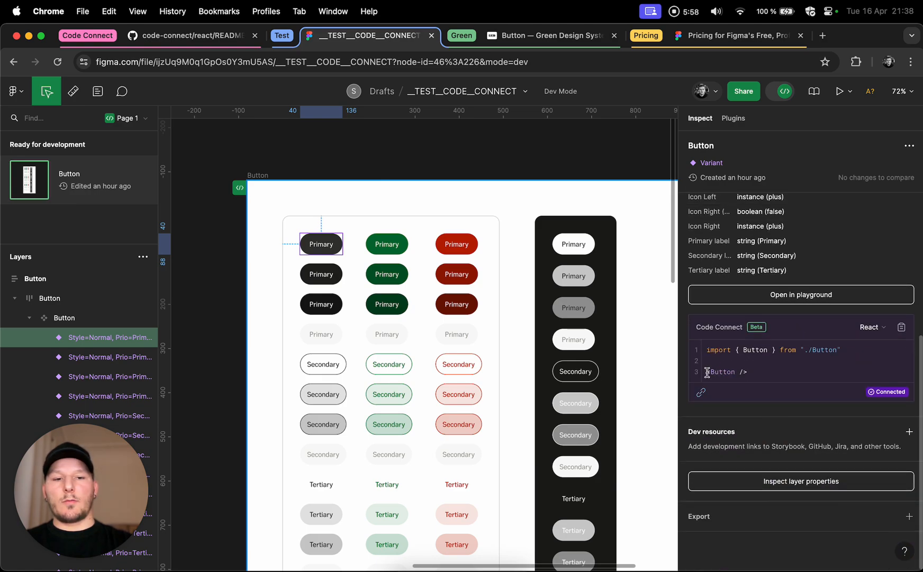
pyautogui.doubleClick(726, 371)
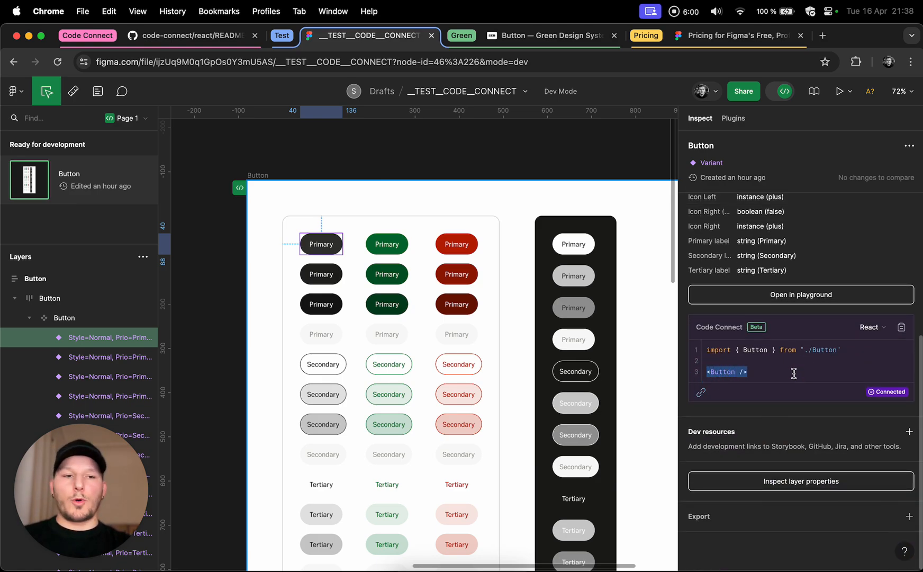
pyautogui.click(764, 350)
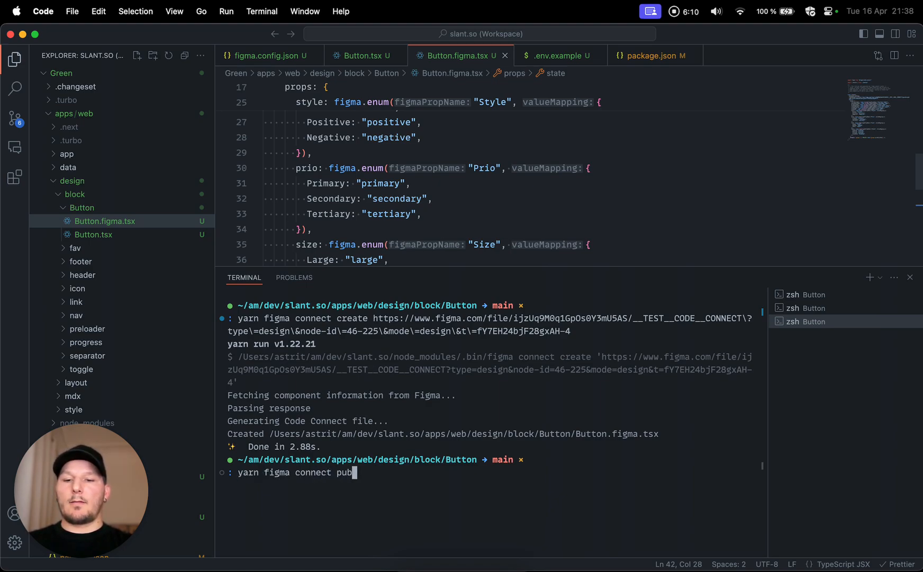
# - Run 'yarn figma connect publish' in the terminal to publish the mapping
pyautogui.write('lish')
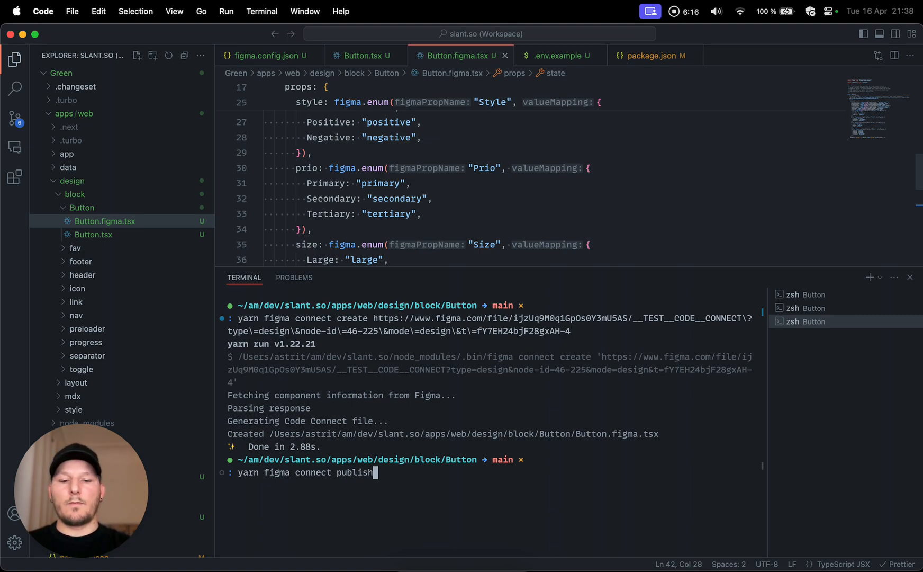
pyautogui.press('Enter')
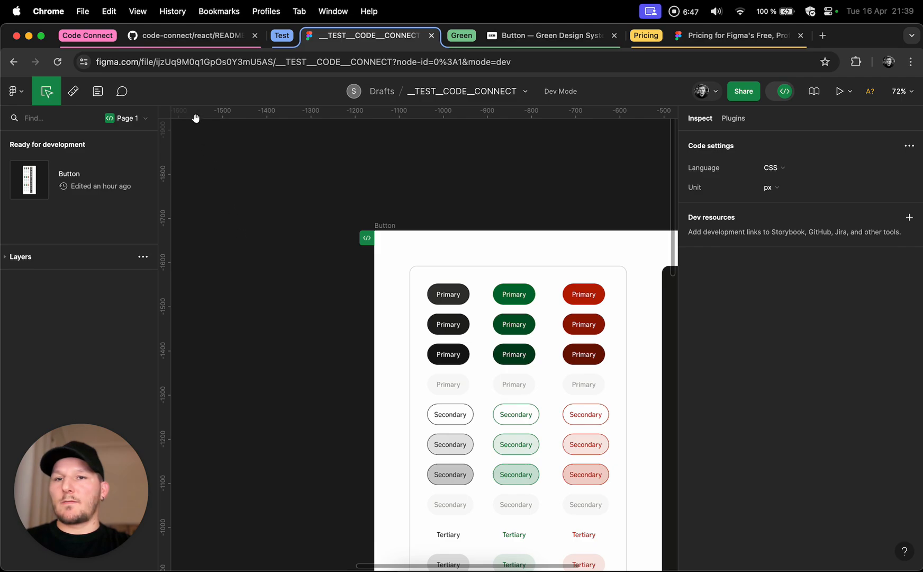
# - Glance at the Code Connect README, then pan the Figma canvas to empty space beside the component
pyautogui.click(190, 36)
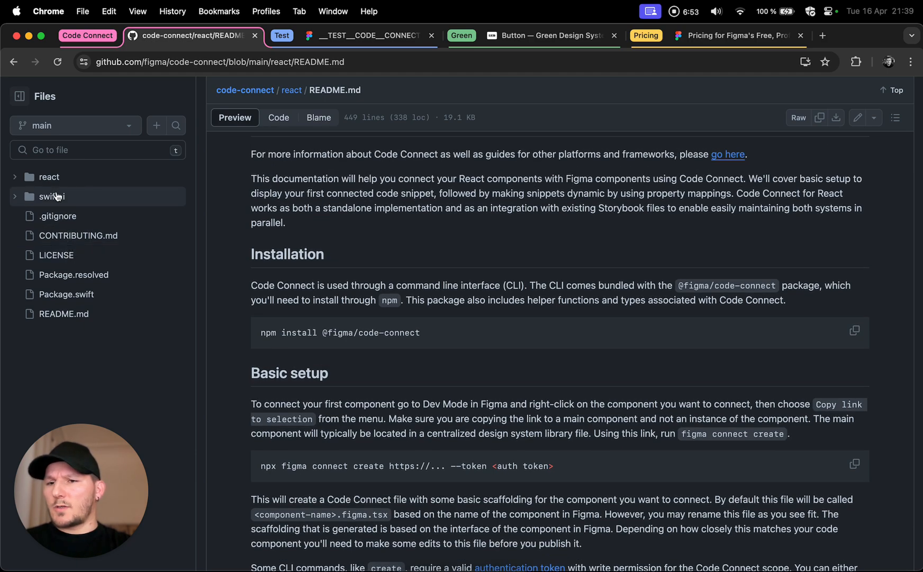
pyautogui.click(364, 36)
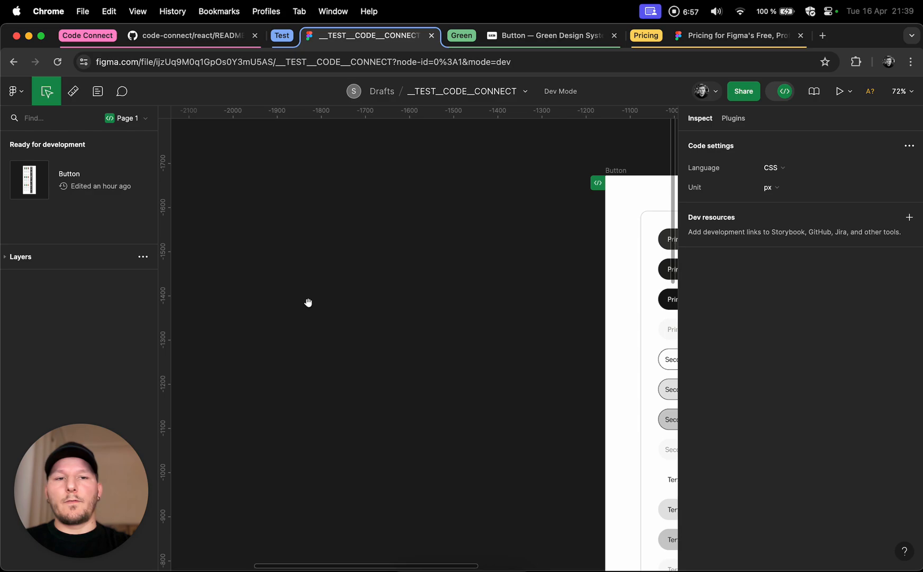
pyautogui.moveTo(308, 302); pyautogui.dragTo(380, 320)
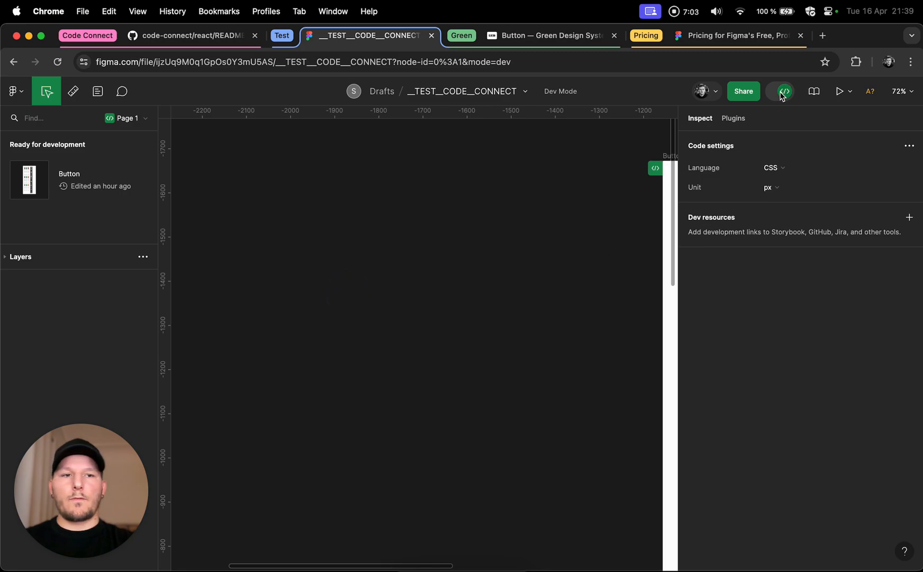
# - Leave Dev Mode and create a 'Button Label' text frame with corner radius 200
pyautogui.click(779, 91)
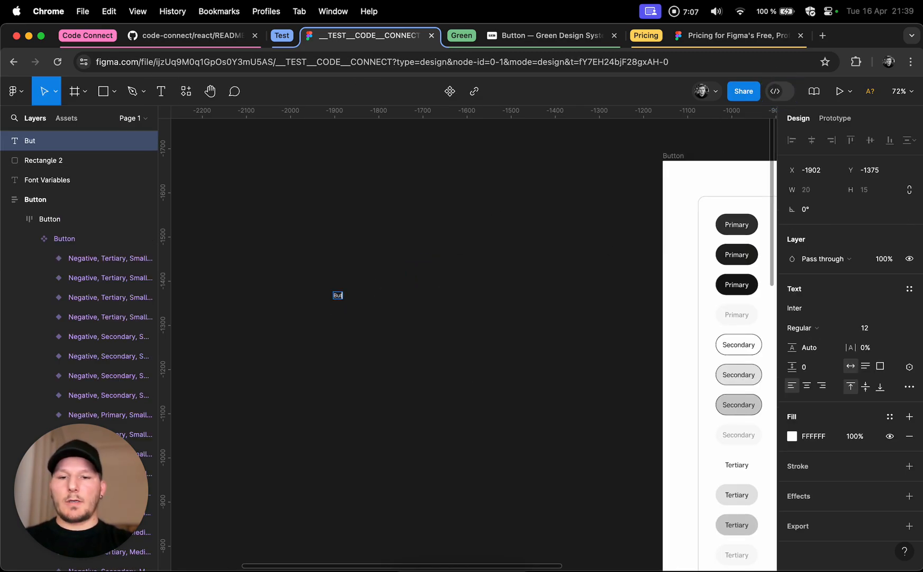
pyautogui.write('Button Label')
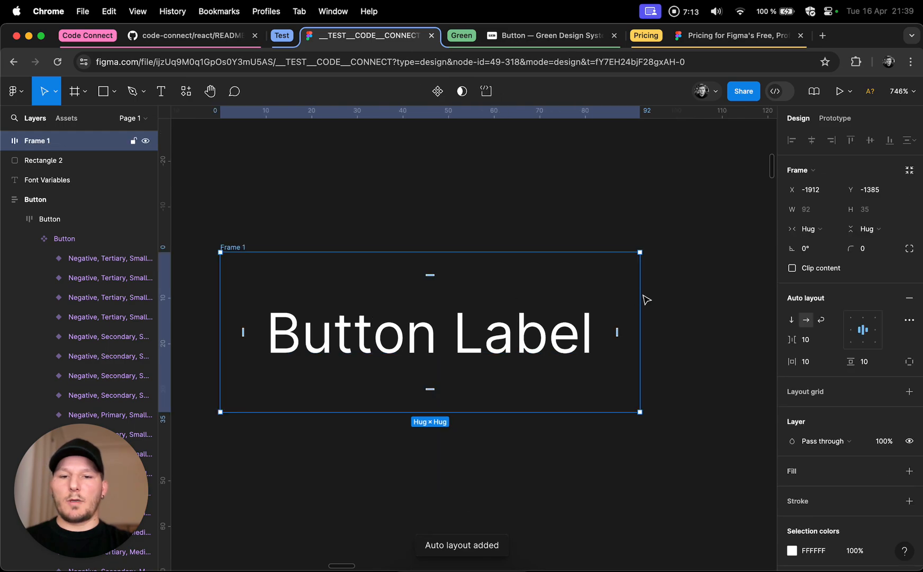
pyautogui.write('200')
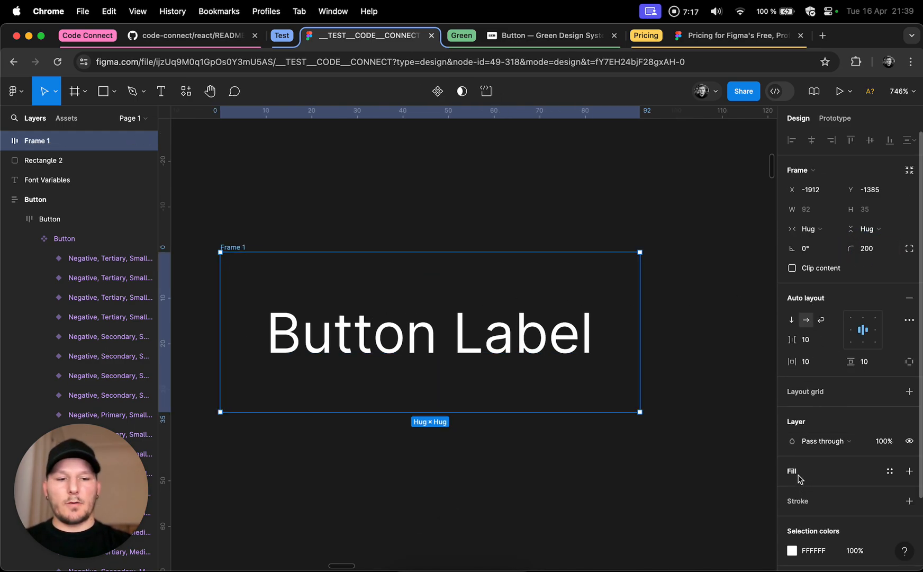
# - Add a fill to the frame as a linear gradient using saved local colours
pyautogui.click(907, 472)
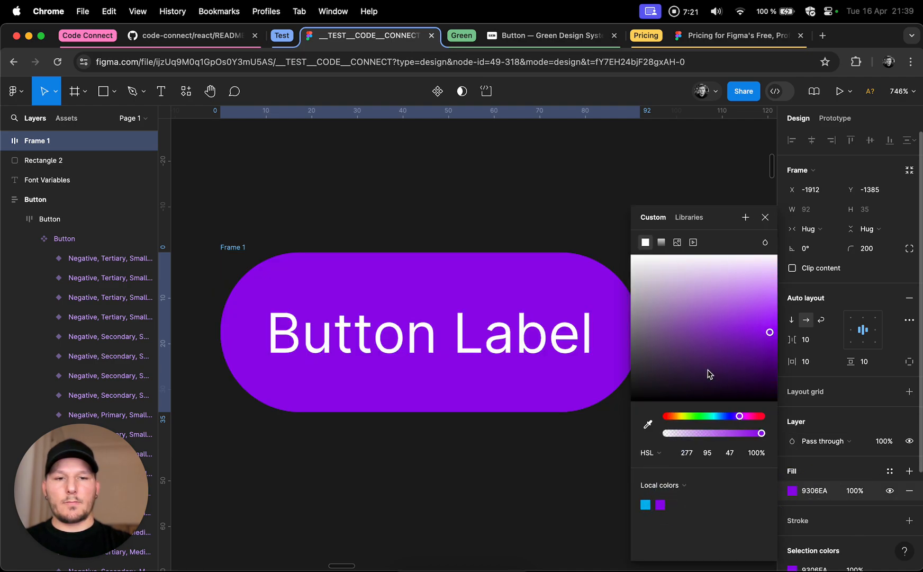
pyautogui.click(661, 242)
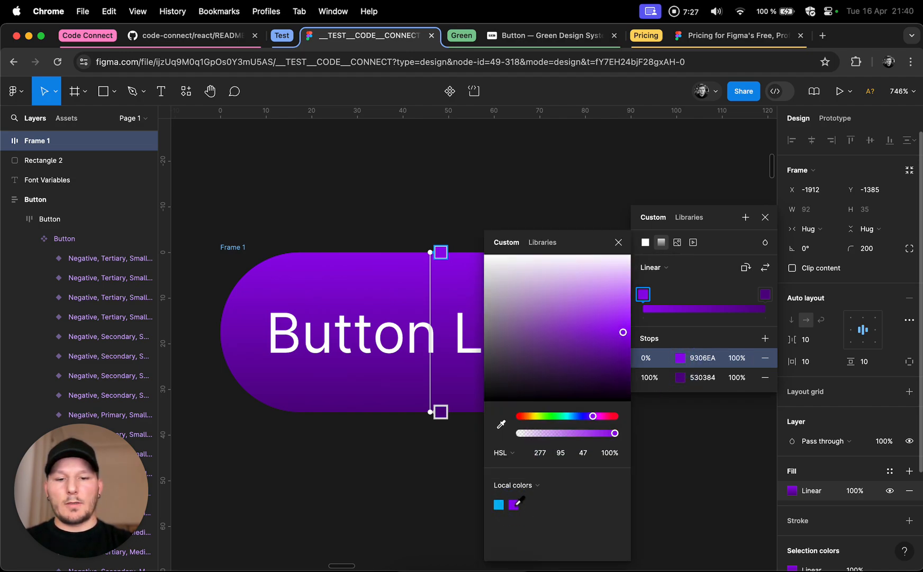
pyautogui.click(542, 243)
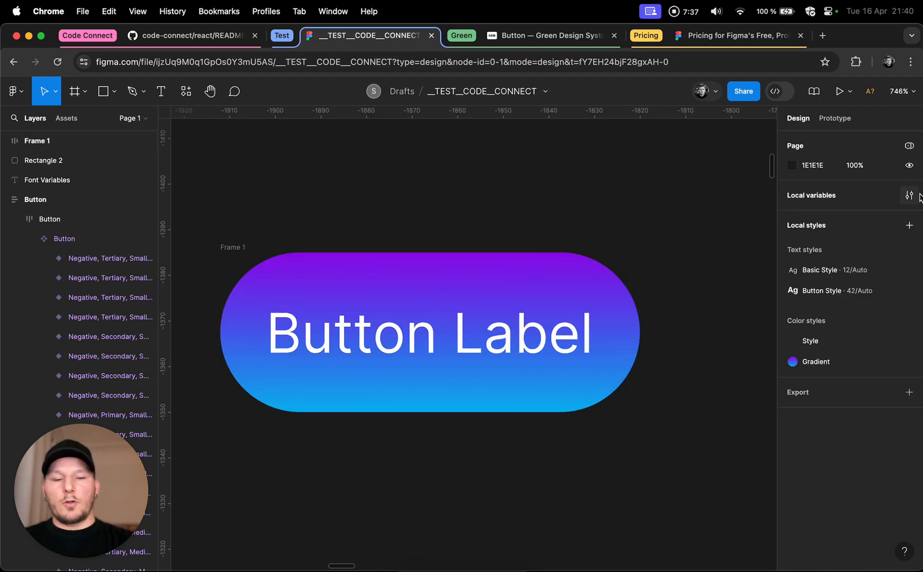
pyautogui.click(909, 196)
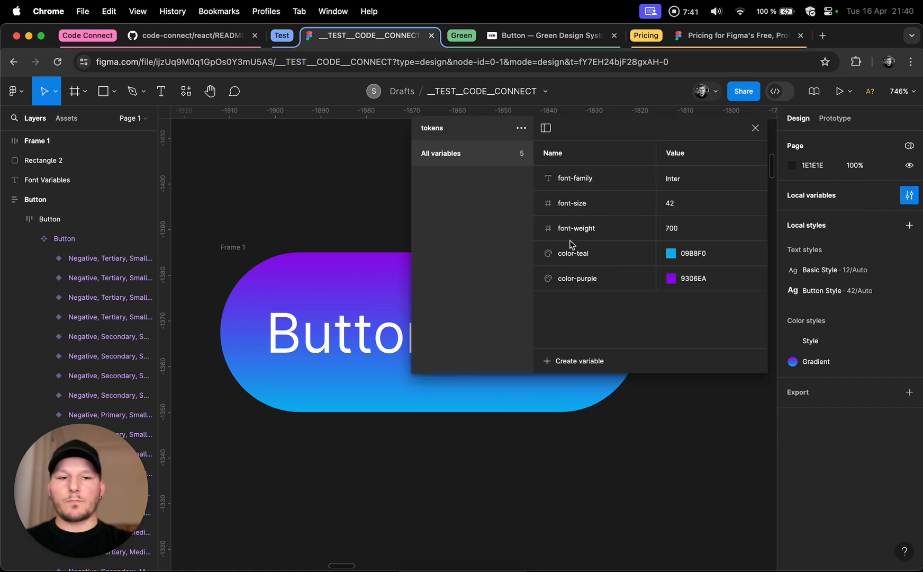
pyautogui.click(585, 178)
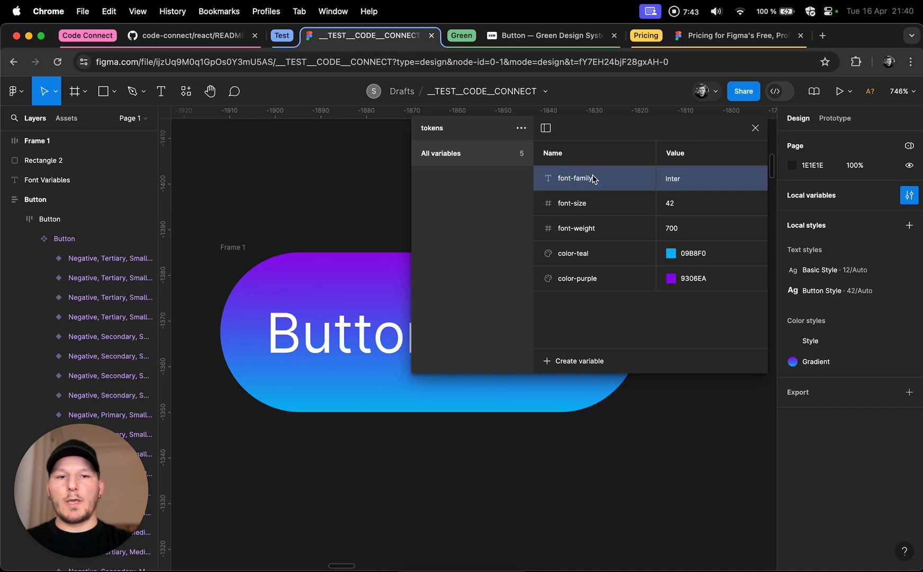
pyautogui.click(701, 179)
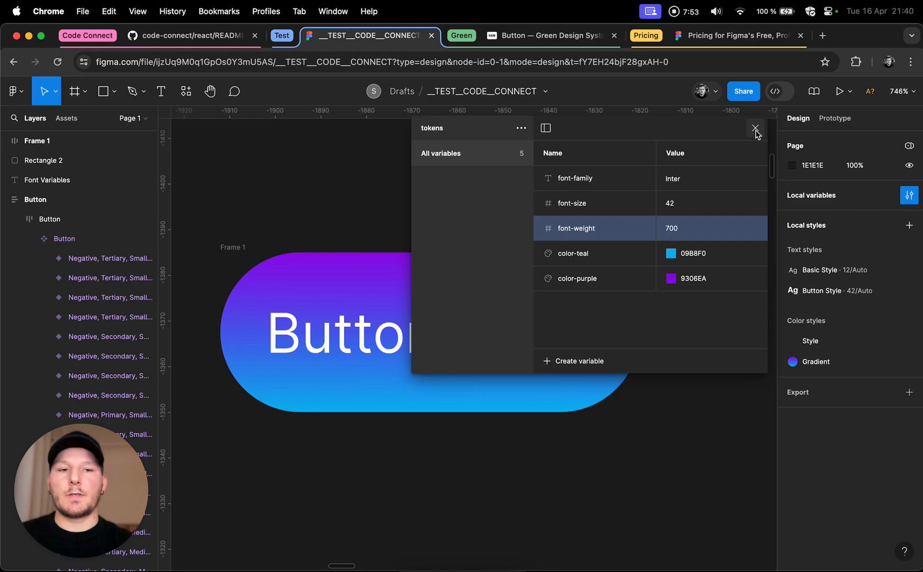
pyautogui.click(756, 129)
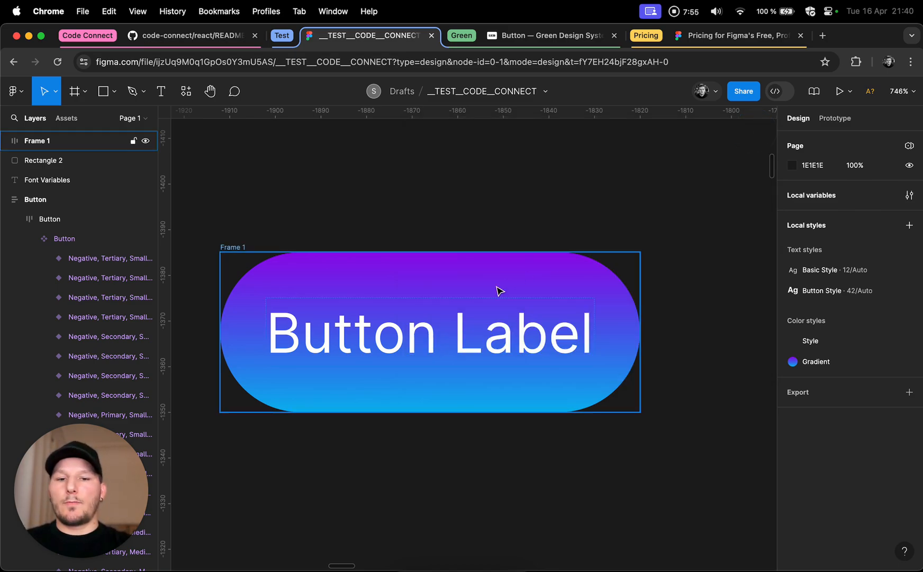
# - Bind the Button Label text's font family and font weight to variables
pyautogui.click(430, 335)
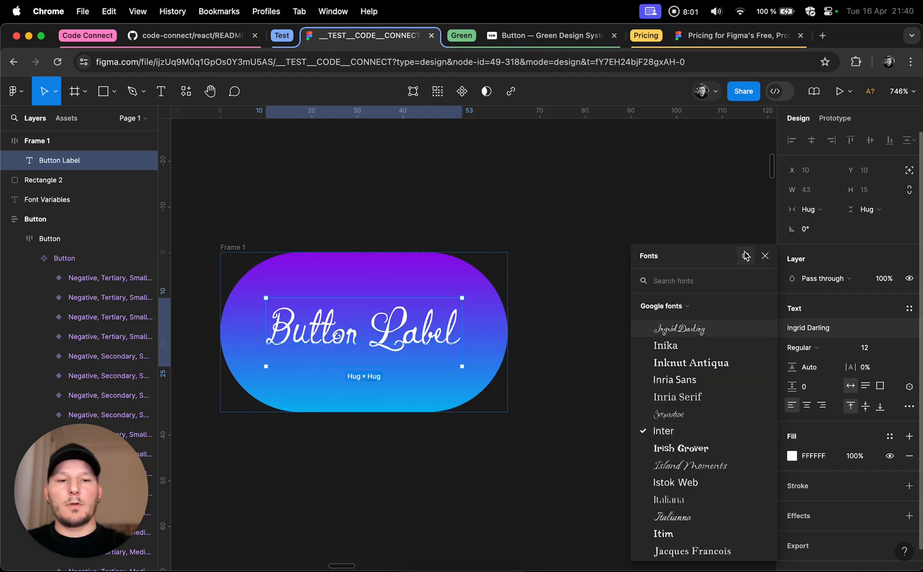
pyautogui.click(746, 256)
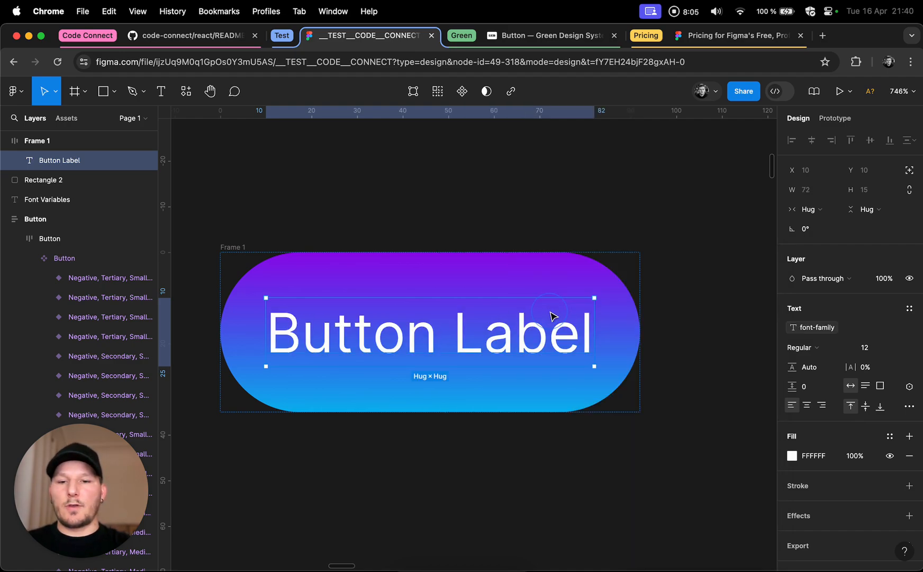
pyautogui.click(800, 347)
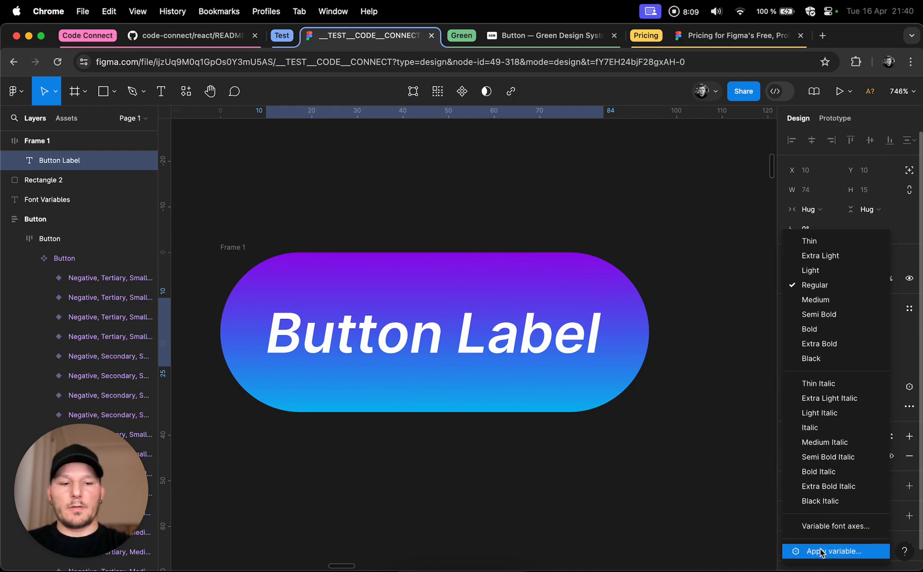
pyautogui.click(836, 550)
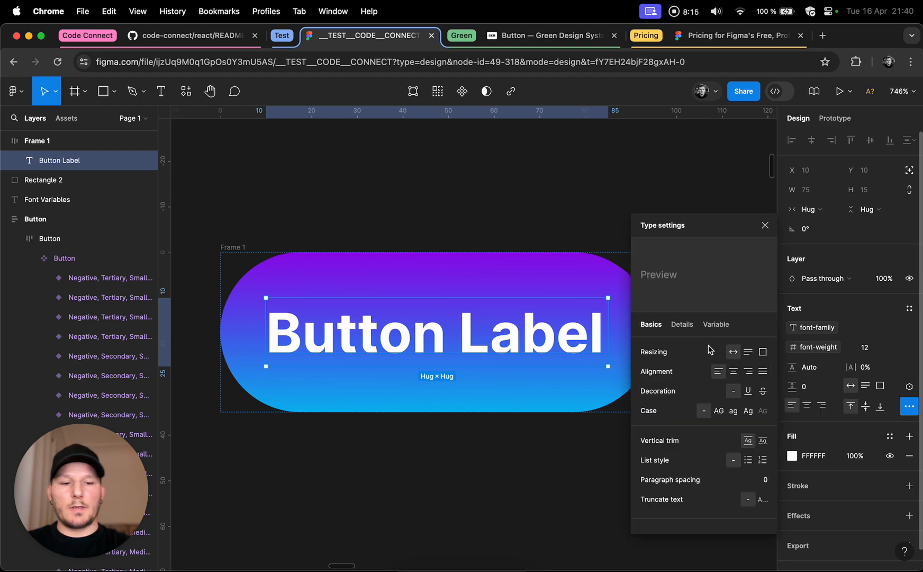
# - Make the label text all caps in Type settings
pyautogui.click(718, 411)
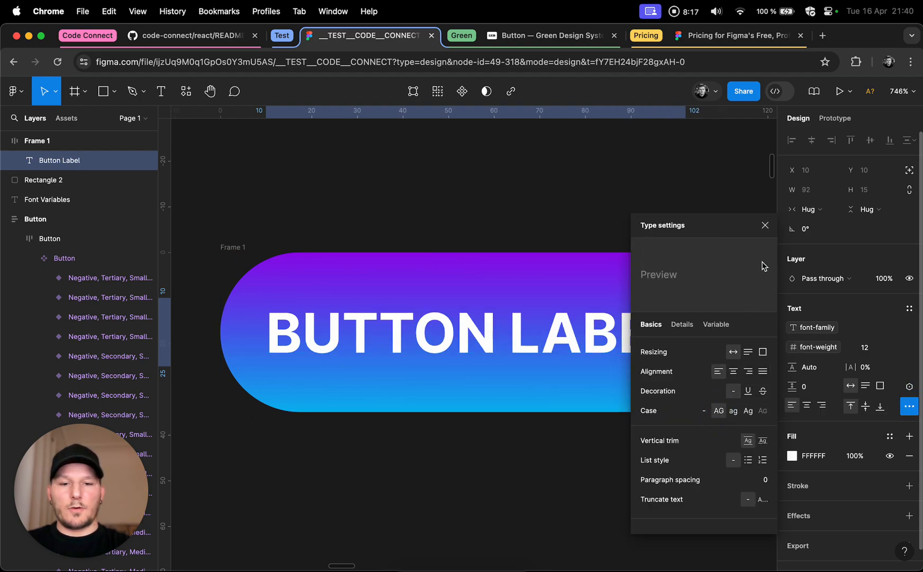
pyautogui.click(766, 226)
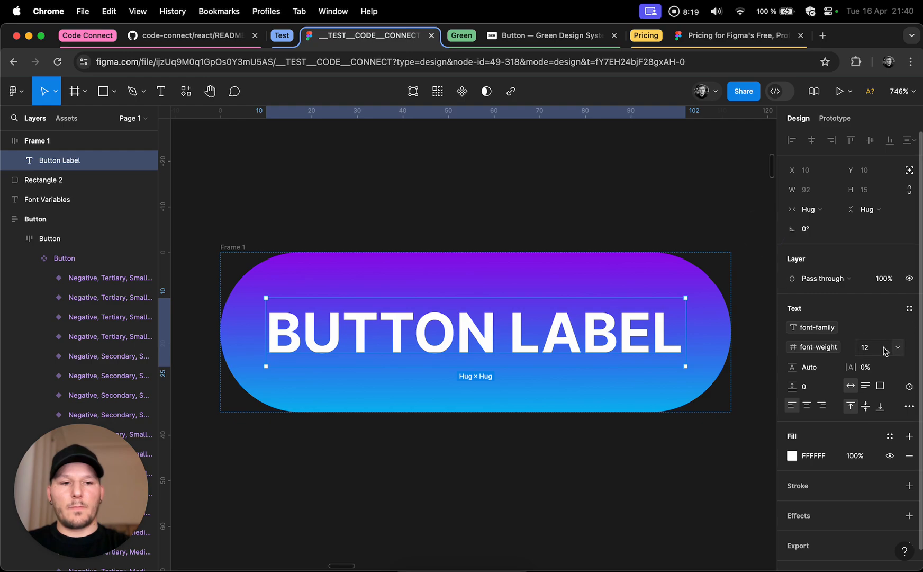
pyautogui.click(898, 348)
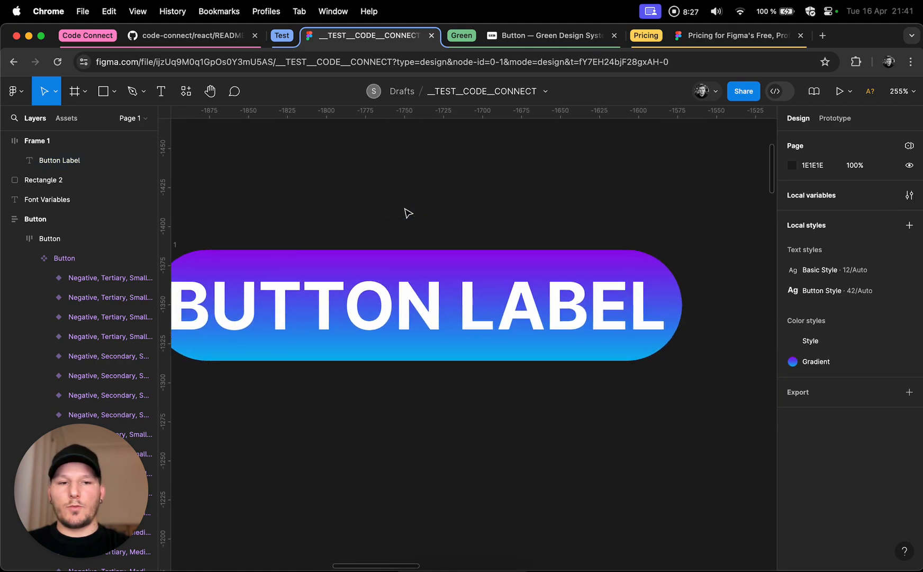
# - Save Frame 1's gradient fill as a new colour style named 'New Grad'
pyautogui.click(36, 141)
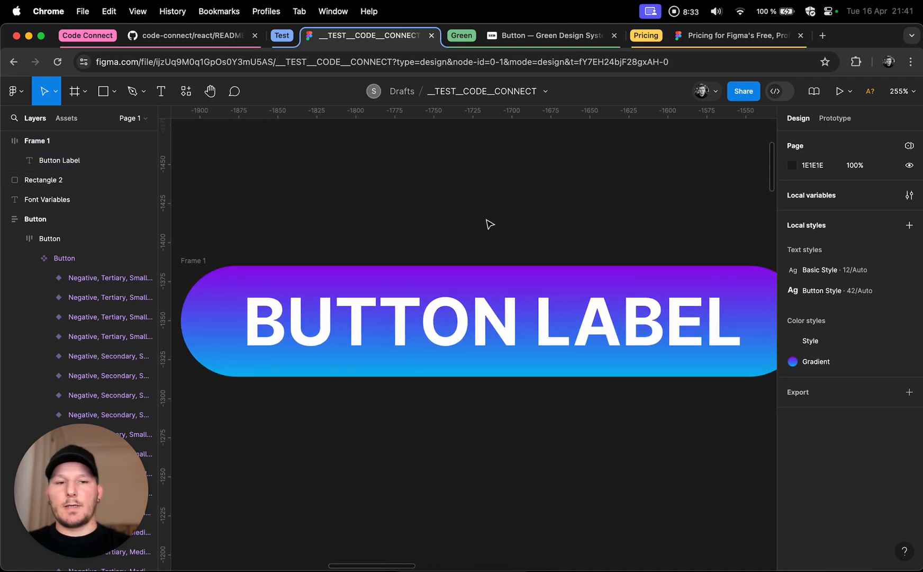
pyautogui.scroll(-3)
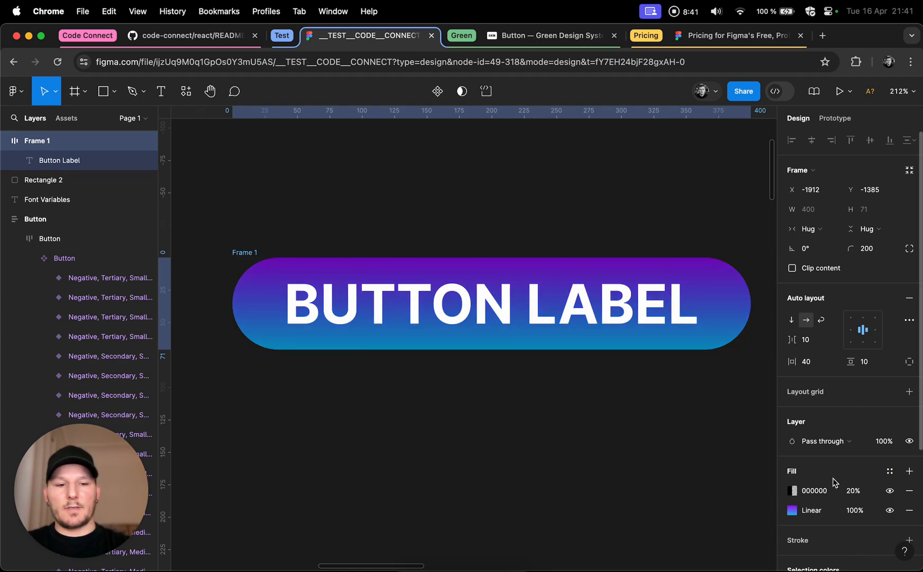
pyautogui.click(889, 472)
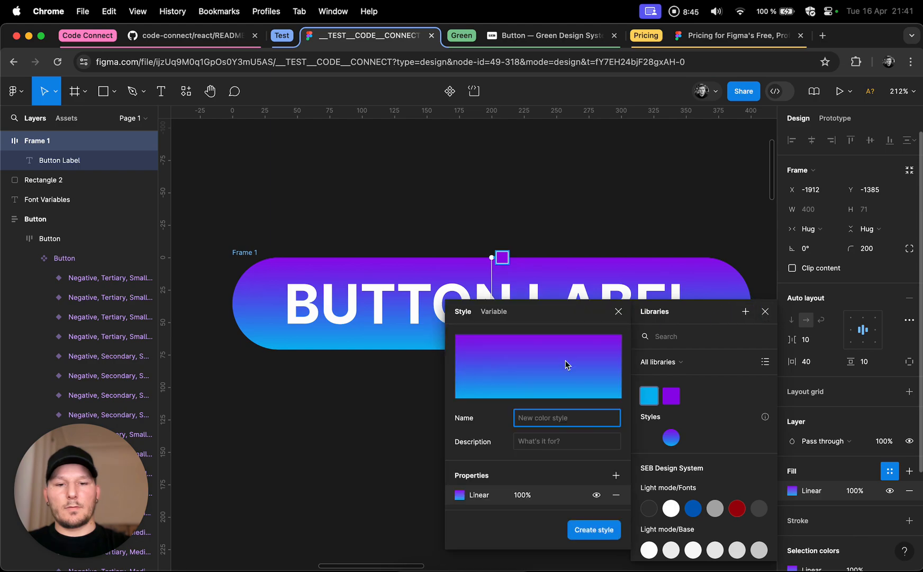
pyautogui.write('New Gradi')
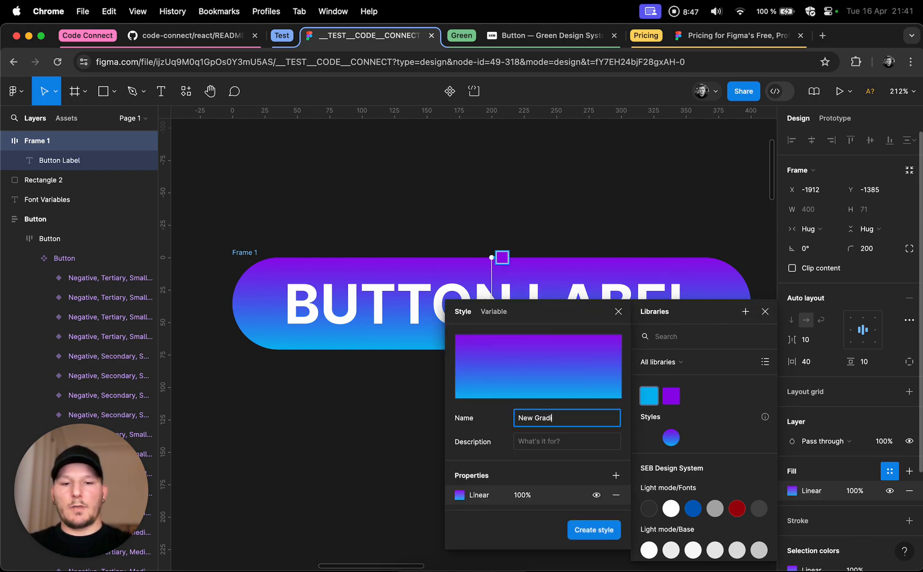
pyautogui.click(594, 530)
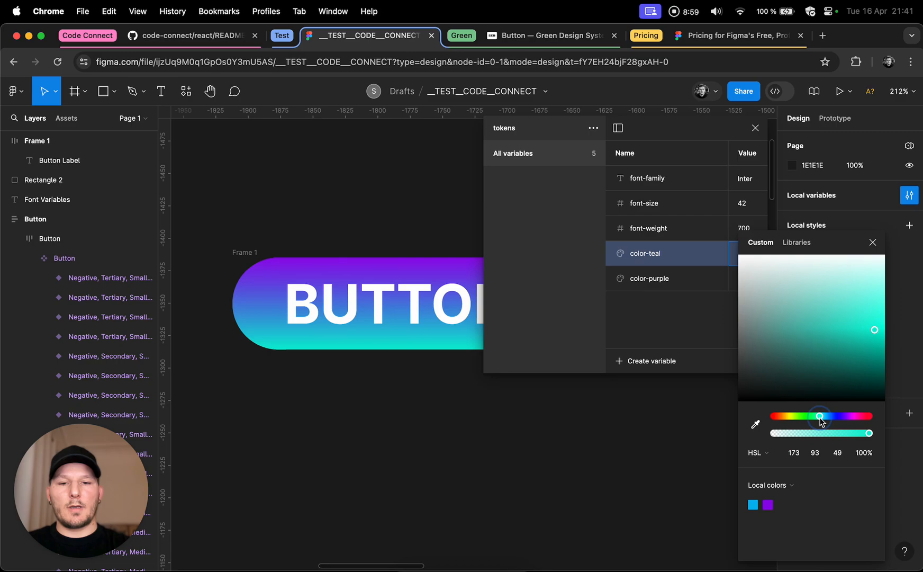
# - Recolour the color-teal variable to magenta/pink via the hue slider, then switch to Figma's pricing page
pyautogui.moveTo(821, 416); pyautogui.dragTo(774, 416)
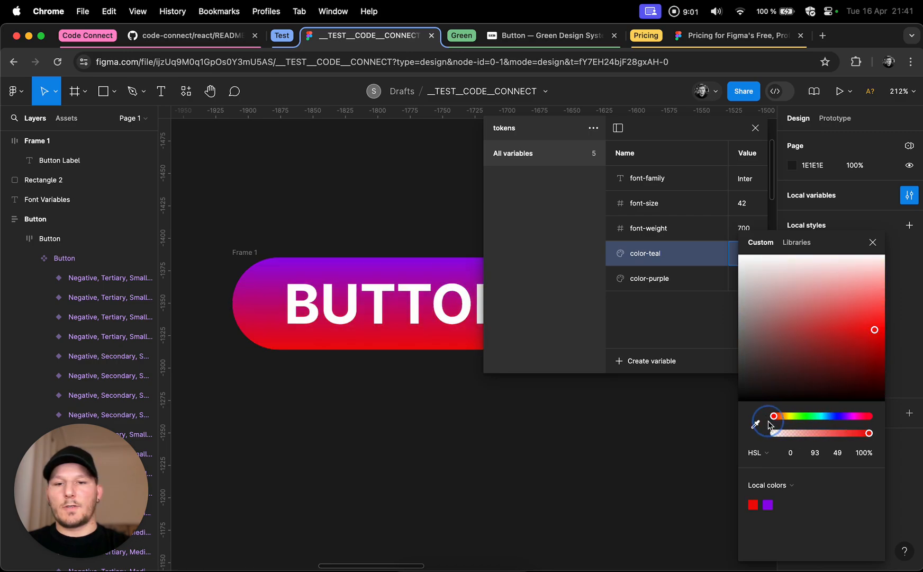
pyautogui.moveTo(774, 416); pyautogui.dragTo(864, 416)
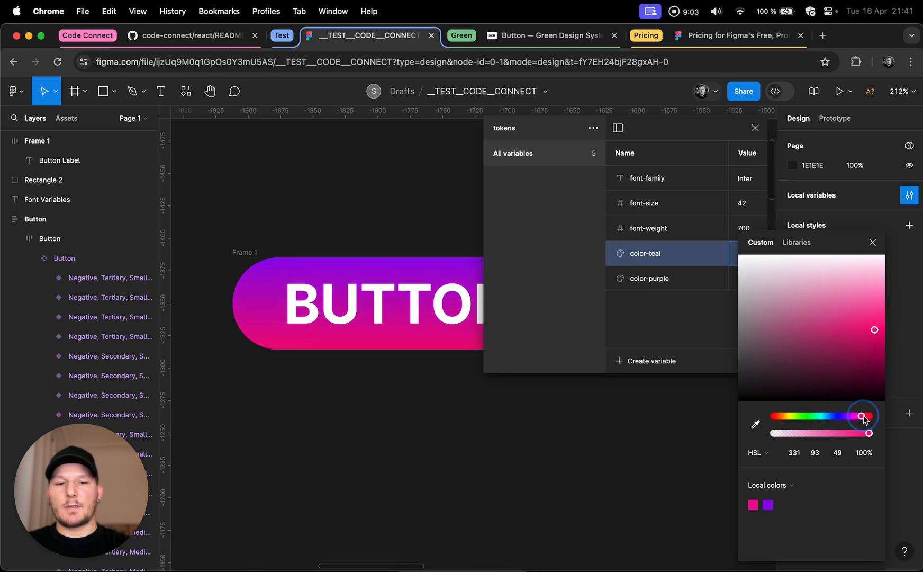
pyautogui.moveTo(864, 416); pyautogui.dragTo(848, 417)
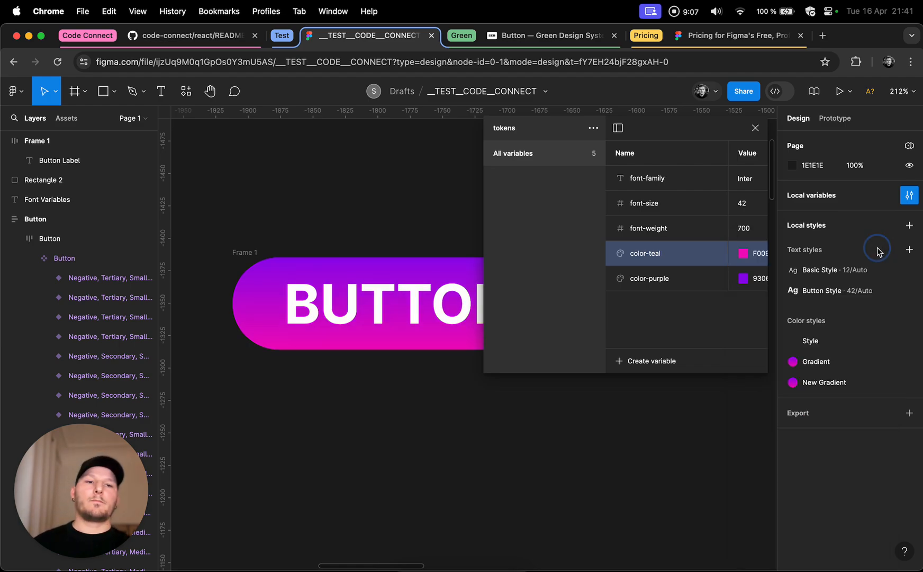
pyautogui.click(756, 128)
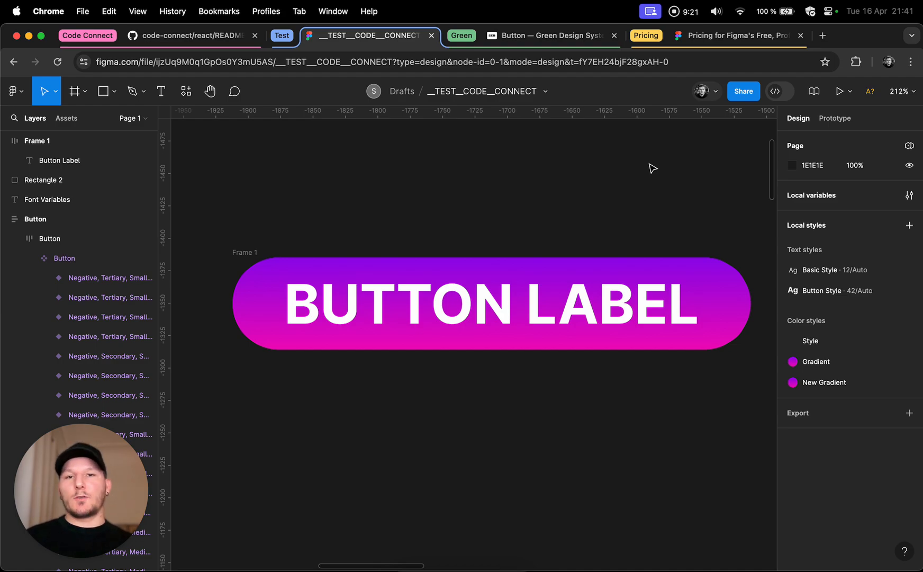
pyautogui.click(732, 36)
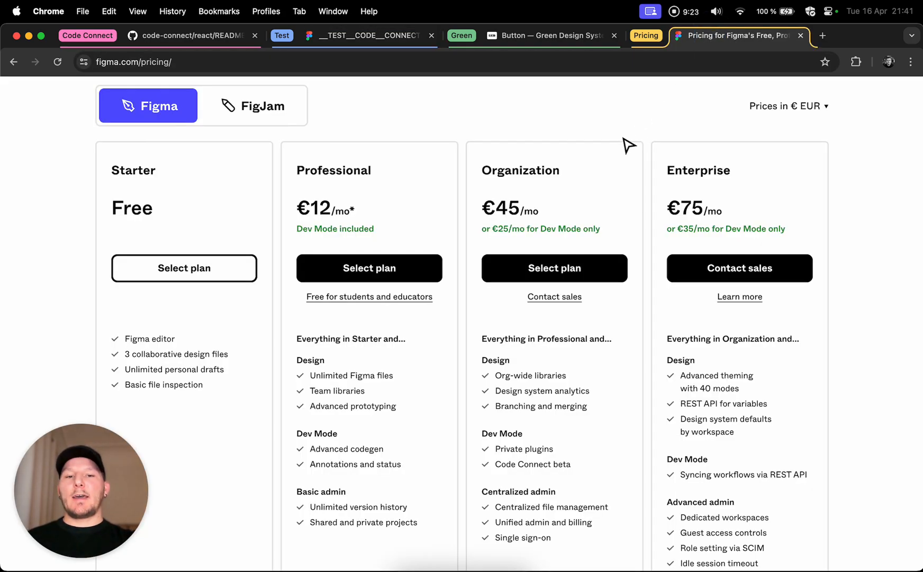